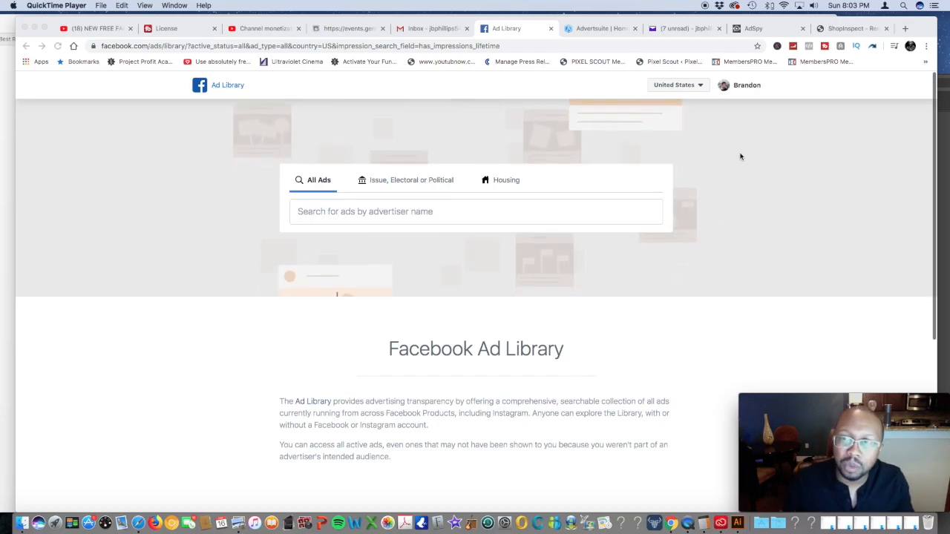
- Back in ShopInspect, replace 'water bottle' with 'yoga' in the shop search box
{"action": "left_click", "coordinate": [853, 28]}
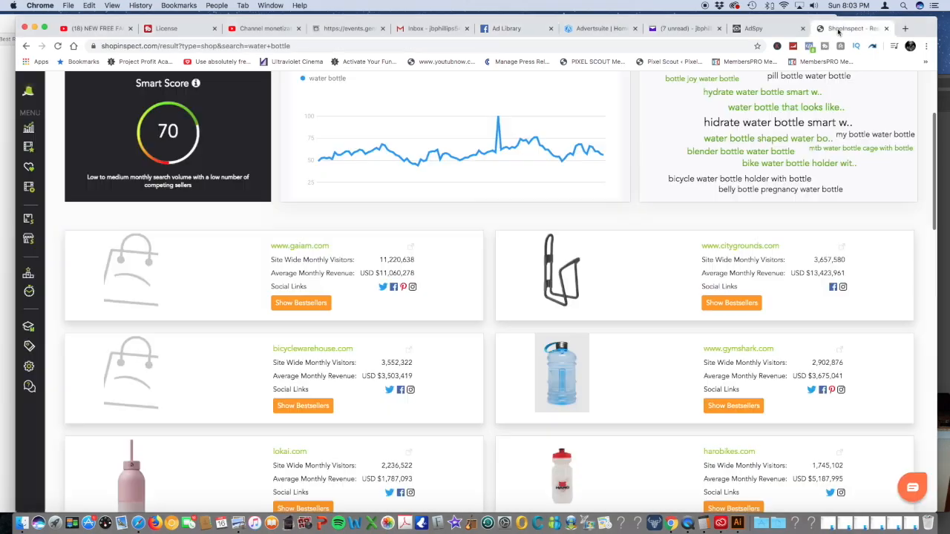
{"action": "scroll", "scroll_direction": "up", "scroll_amount": 3}
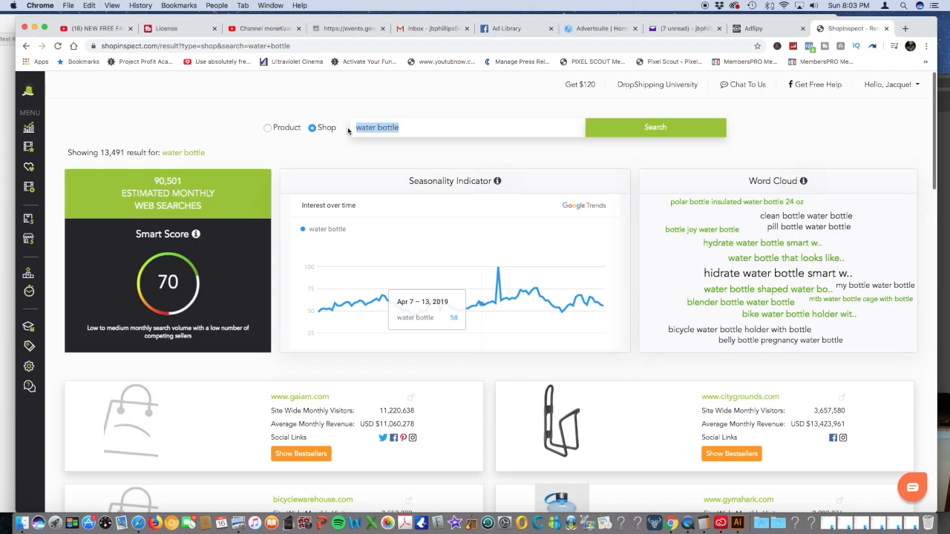
{"action": "type", "text": "yoga"}
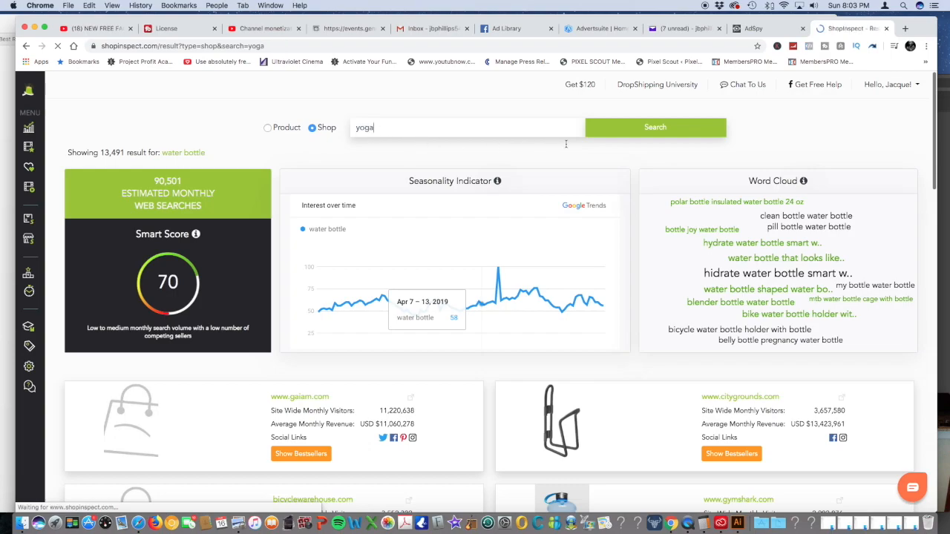
- Run the yoga shop search and browse results such as gaiam.com, yogaoutlet.com and danskin.com
{"action": "left_click", "coordinate": [654, 127]}
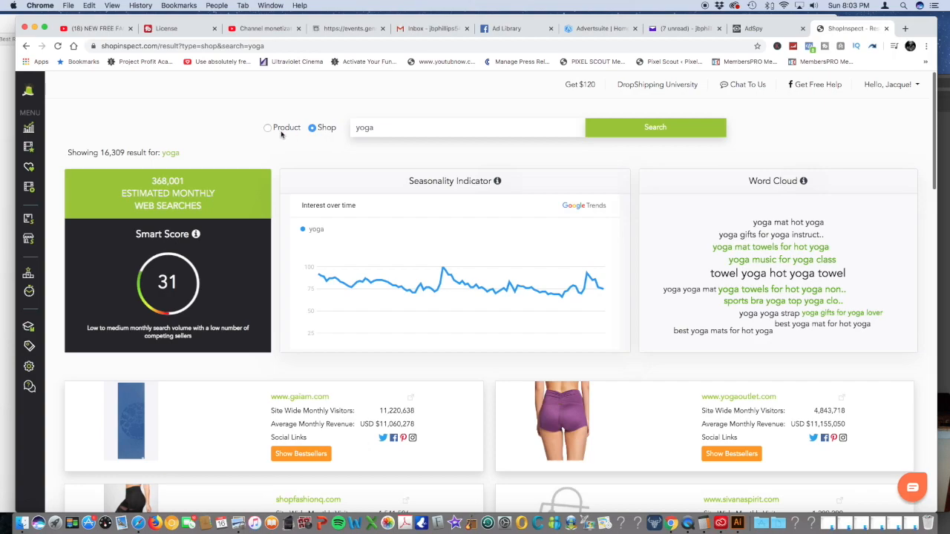
{"action": "mouse_move", "coordinate": [270, 130]}
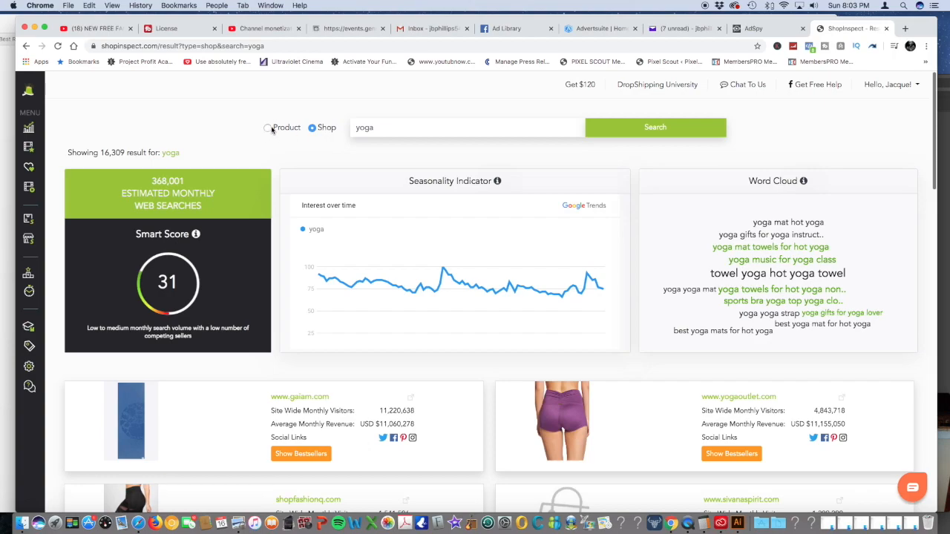
{"action": "mouse_move", "coordinate": [393, 152]}
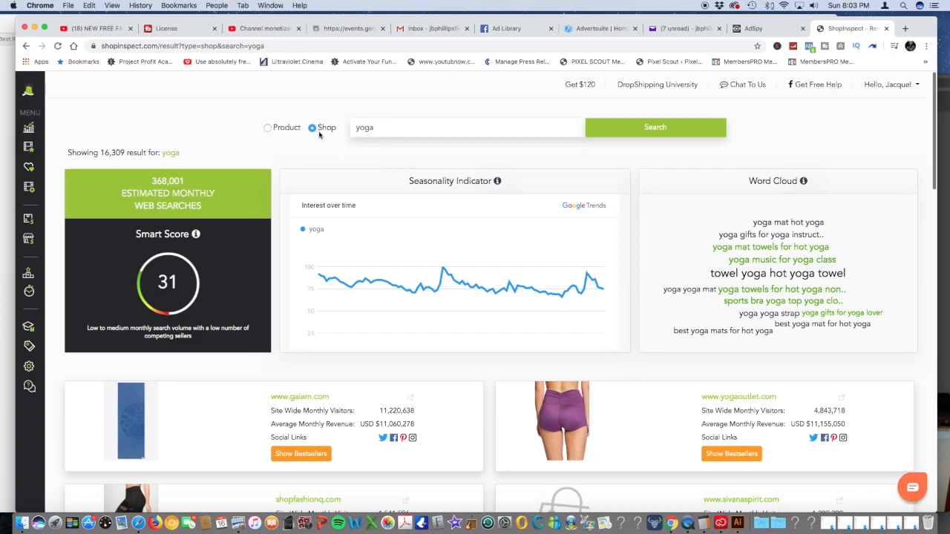
{"action": "mouse_move", "coordinate": [308, 220]}
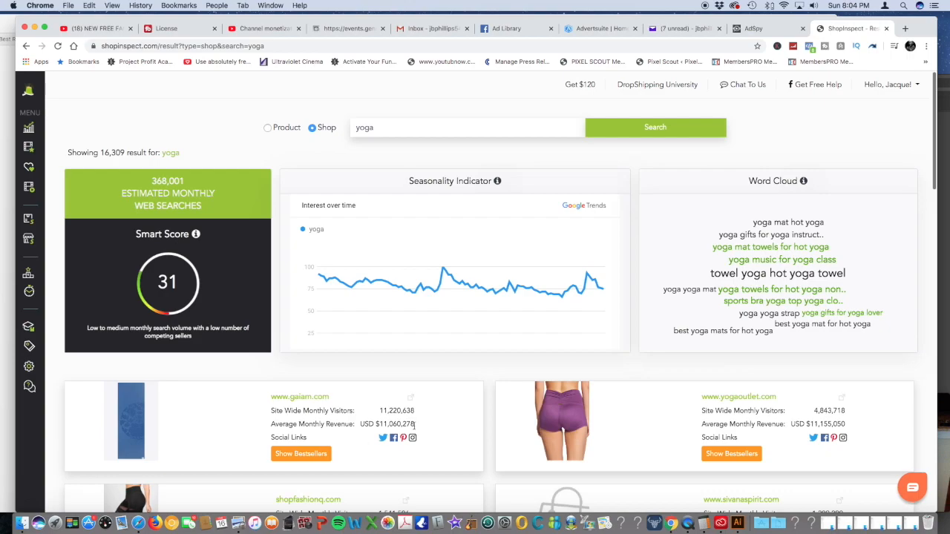
{"action": "mouse_move", "coordinate": [442, 425]}
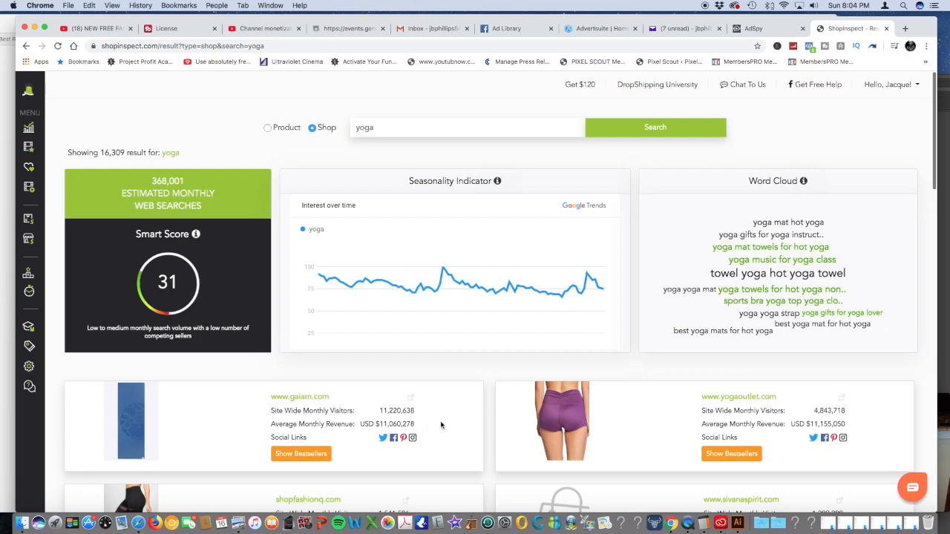
{"action": "scroll", "scroll_direction": "down", "scroll_amount": 3}
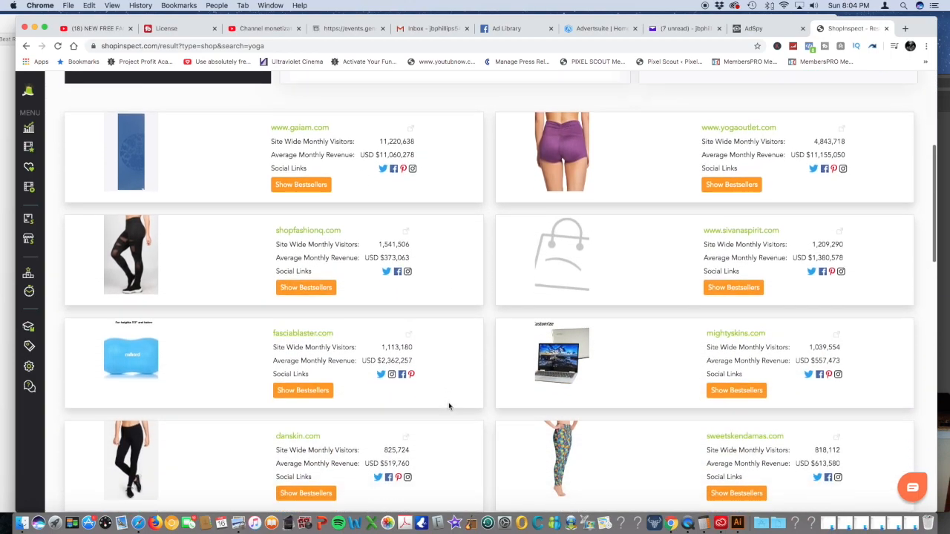
{"action": "scroll", "scroll_direction": "up", "scroll_amount": 3}
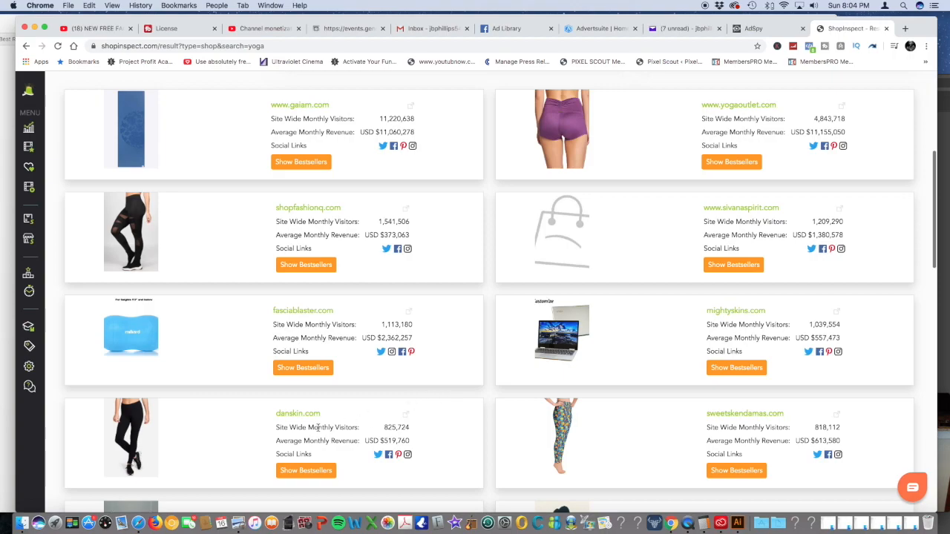
{"action": "mouse_move", "coordinate": [296, 413]}
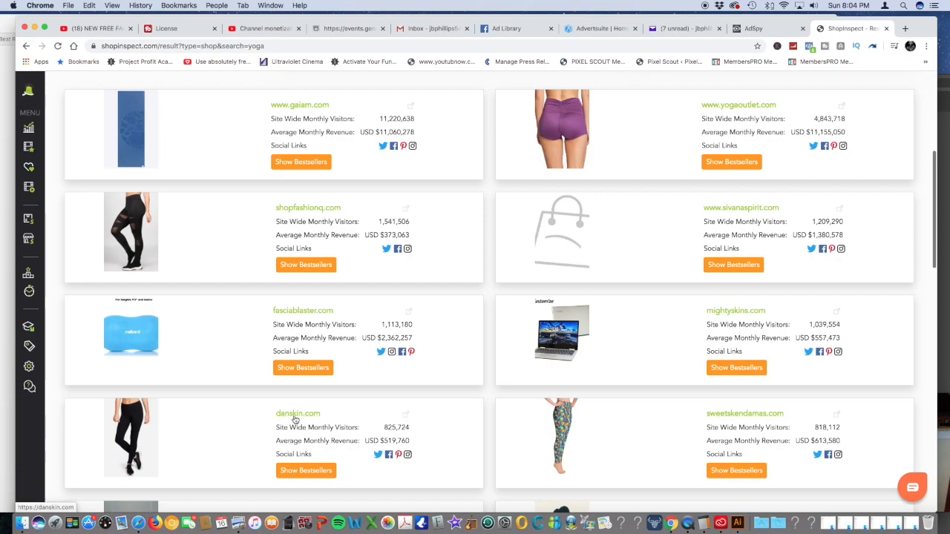
{"action": "mouse_move", "coordinate": [388, 455]}
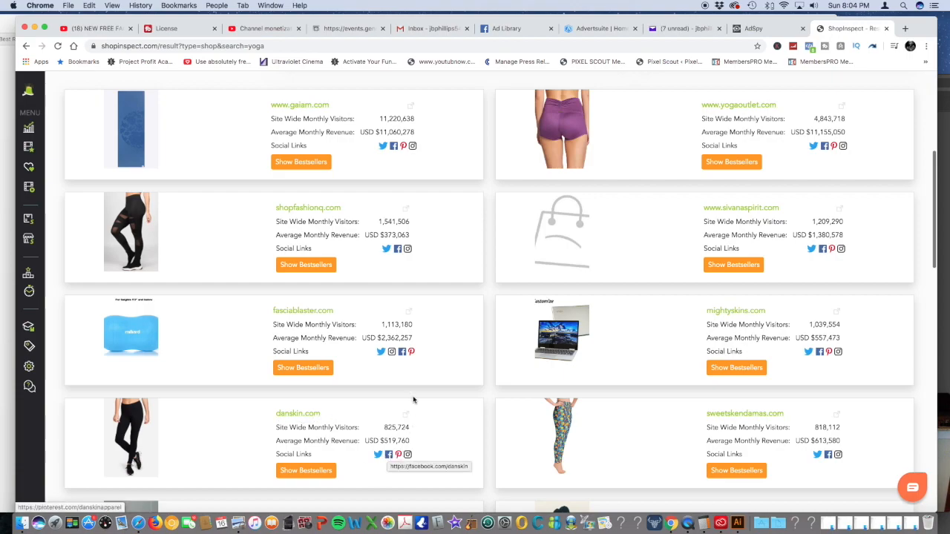
{"action": "mouse_move", "coordinate": [509, 40]}
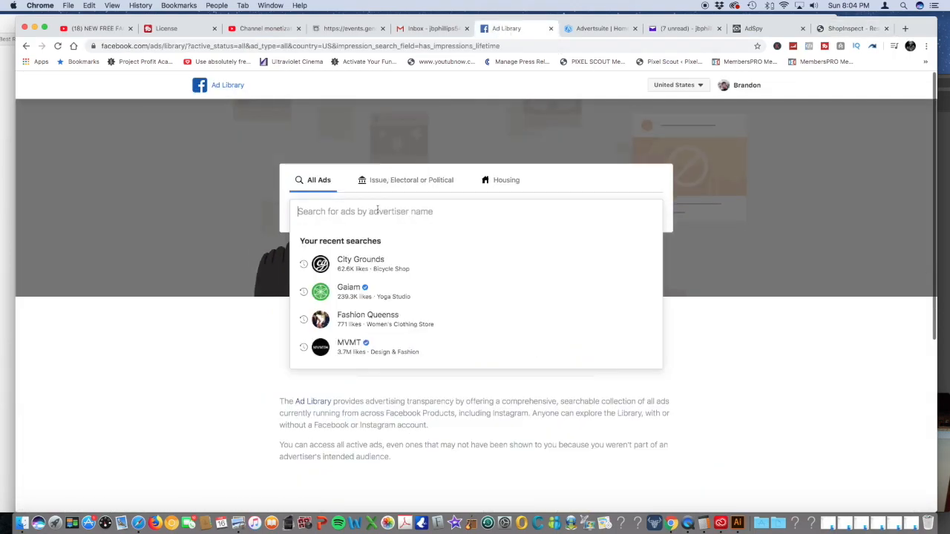
- Search the Ad Library for 'danskin' and open the Danskin page
{"action": "type", "text": "dan"}
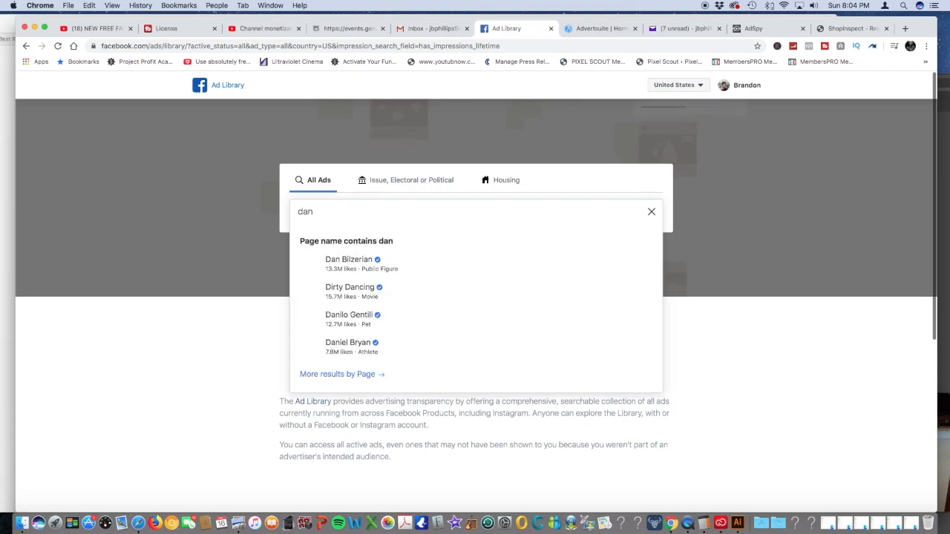
{"action": "type", "text": "skin"}
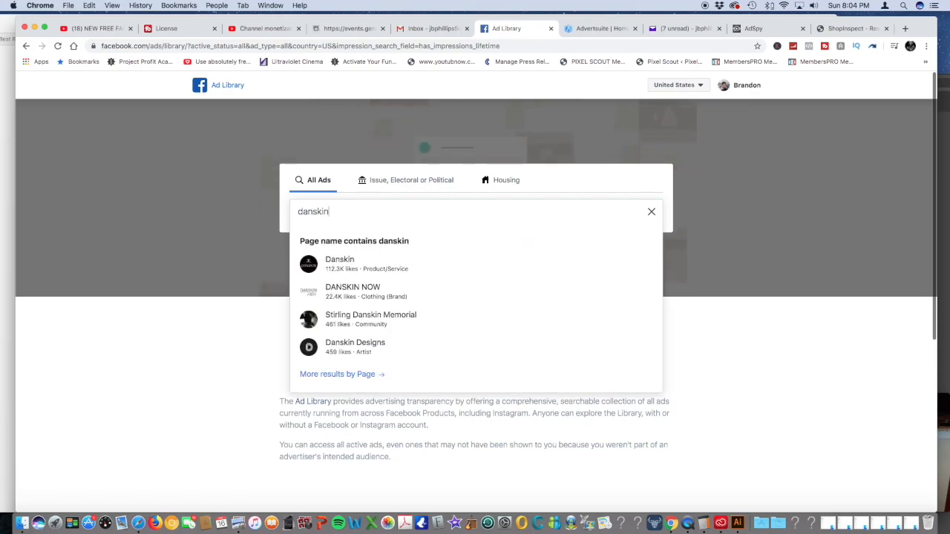
{"action": "left_click", "coordinate": [340, 264]}
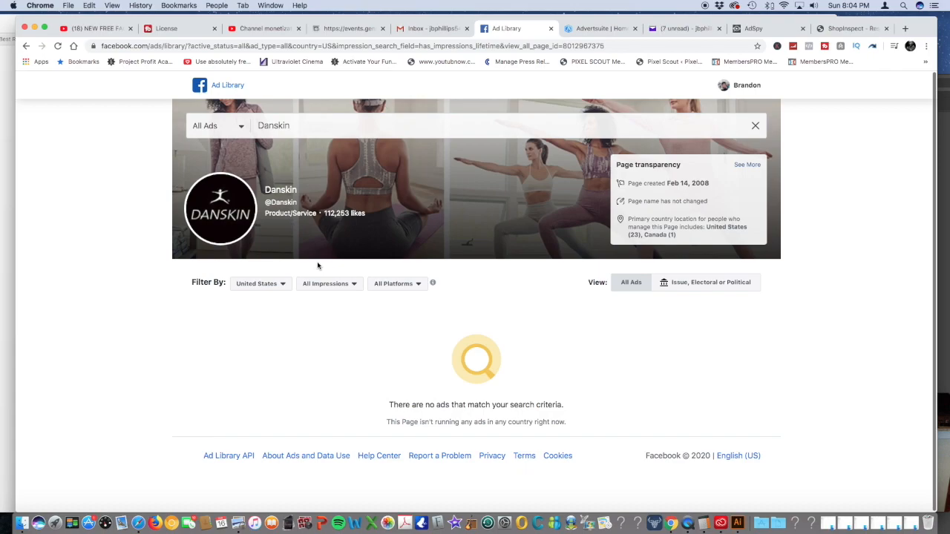
{"action": "mouse_move", "coordinate": [360, 315]}
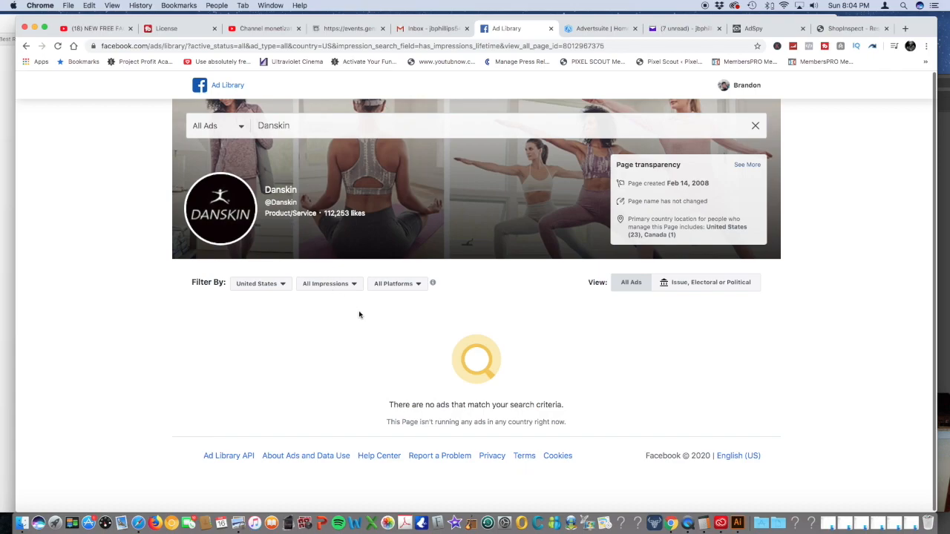
{"action": "mouse_move", "coordinate": [380, 335]}
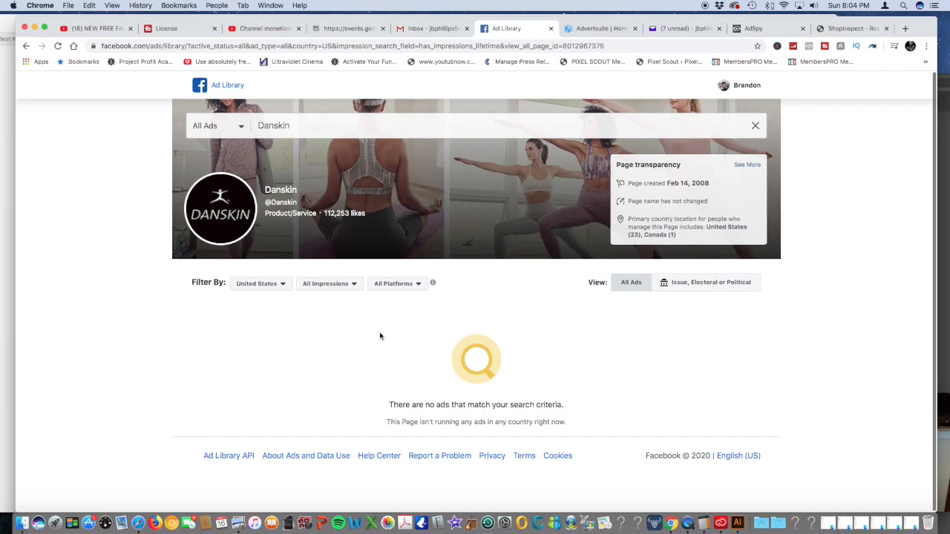
{"action": "mouse_move", "coordinate": [359, 222]}
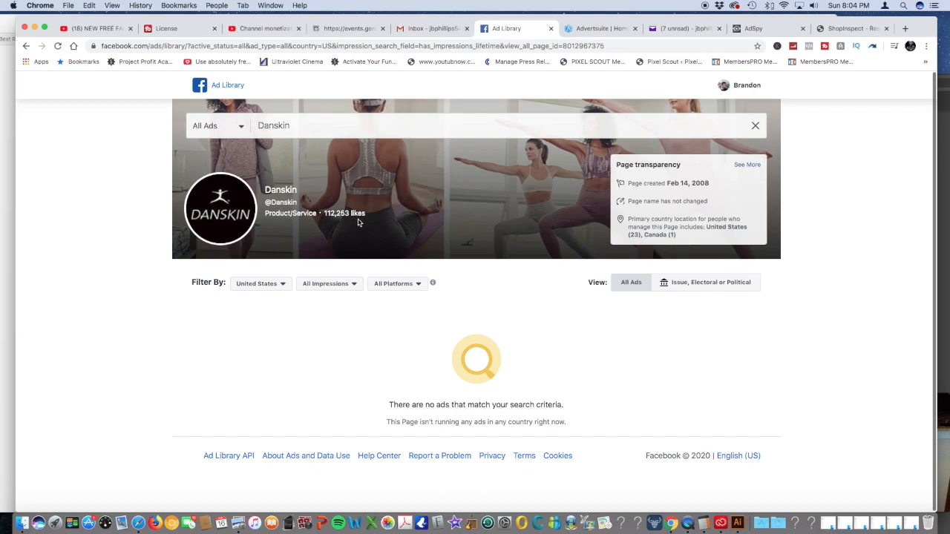
{"action": "mouse_move", "coordinate": [363, 173]}
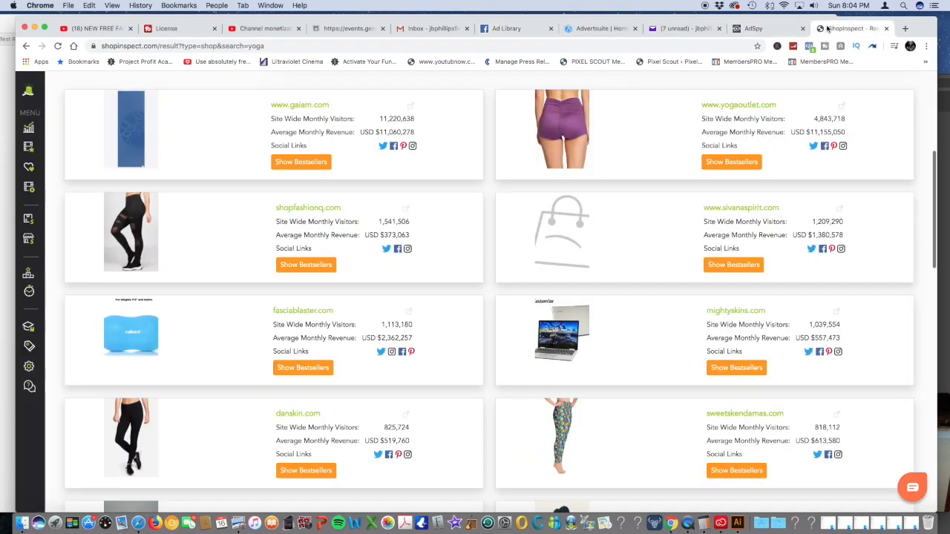
{"action": "mouse_move", "coordinate": [428, 183]}
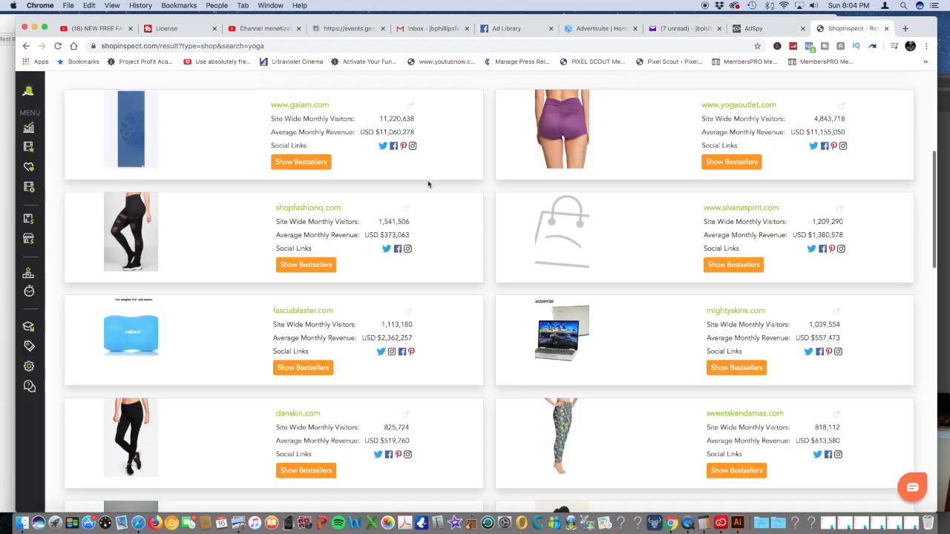
{"action": "mouse_move", "coordinate": [421, 194]}
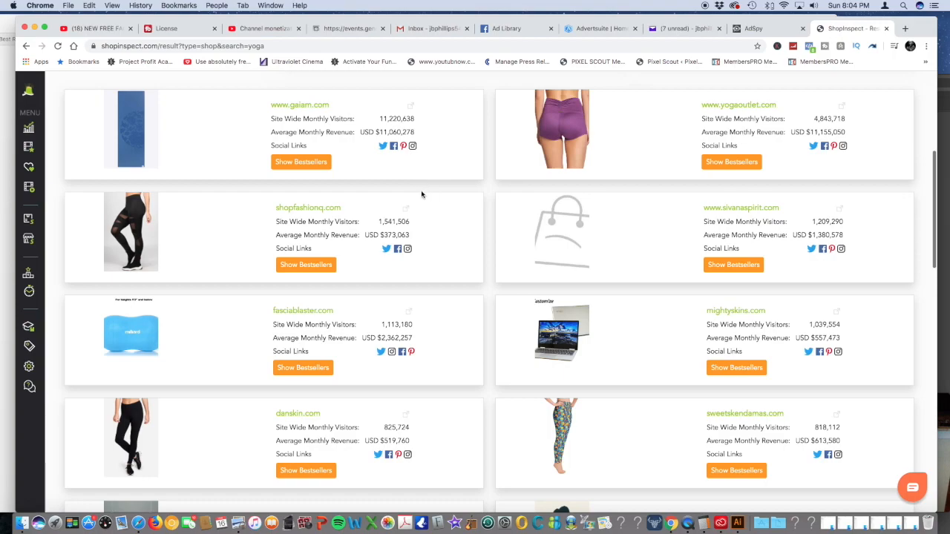
{"action": "mouse_move", "coordinate": [374, 130]}
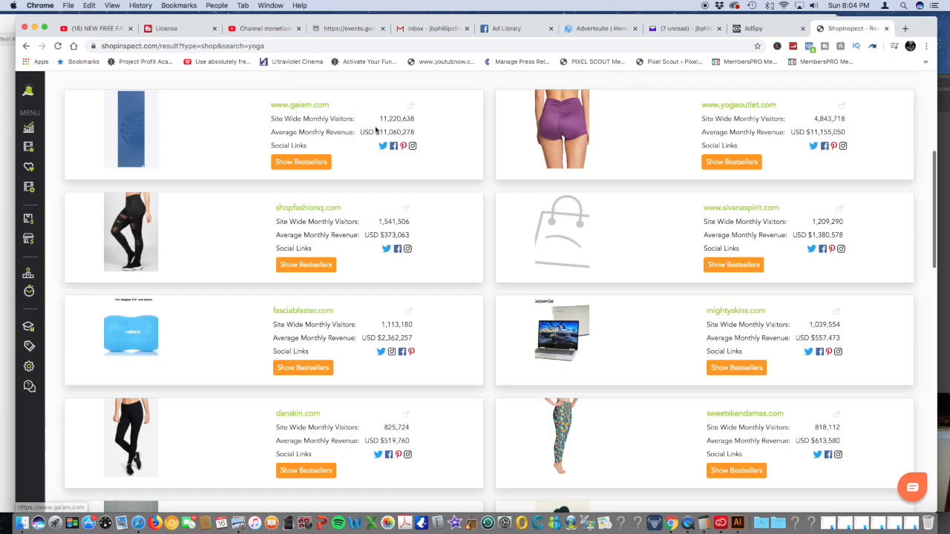
- Scroll the yoga shop results down to ddpyoga.com and onzie.com
{"action": "scroll", "scroll_direction": "down", "scroll_amount": 3}
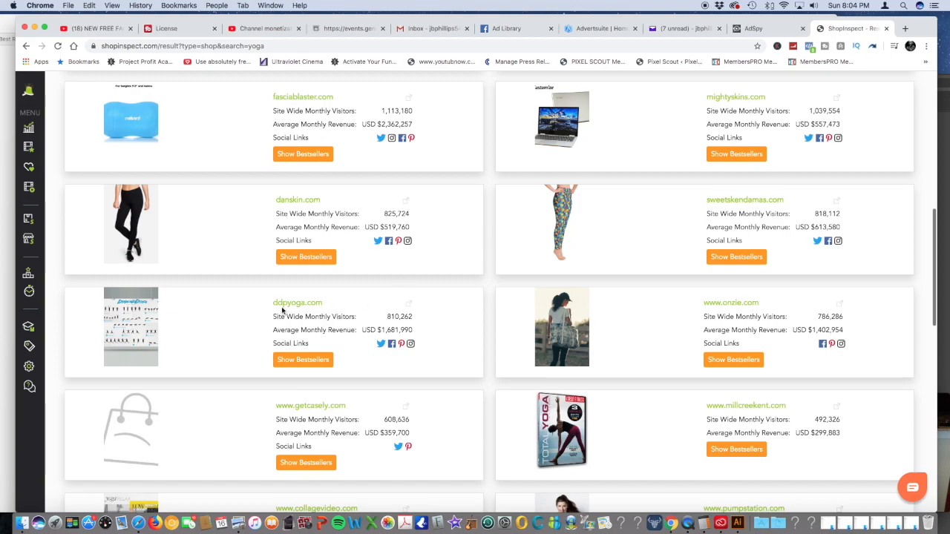
{"action": "mouse_move", "coordinate": [323, 309]}
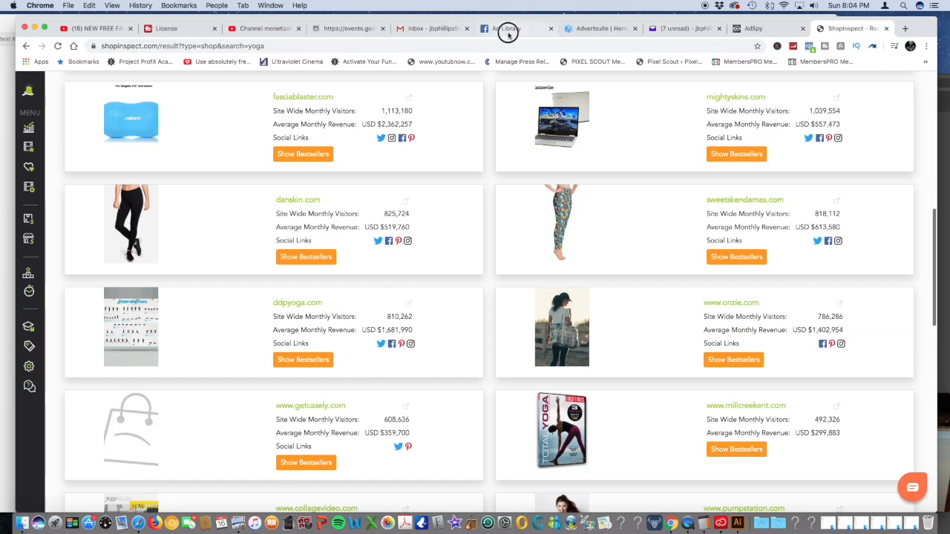
- Replace the page search with 'ddpy' and open the DDP YOGA page
{"action": "left_click", "coordinate": [508, 28]}
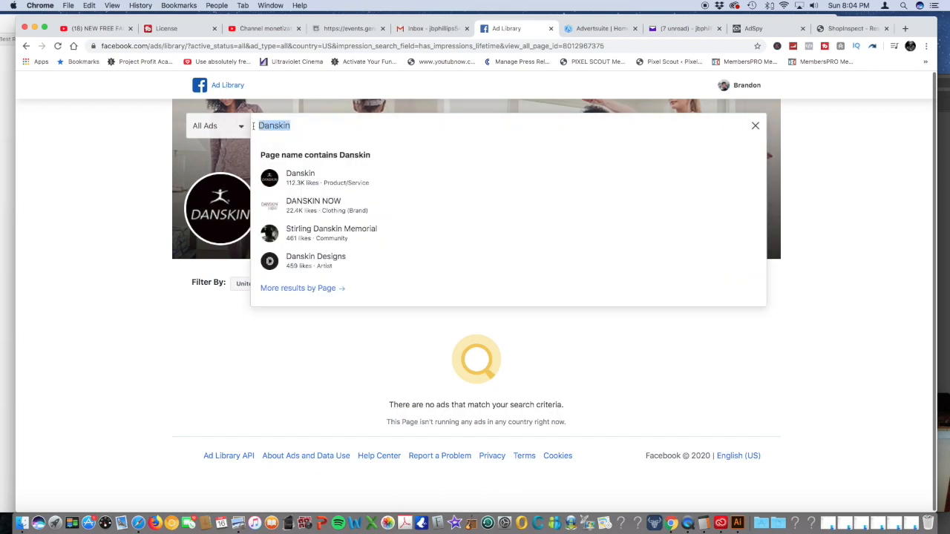
{"action": "type", "text": "ddp"}
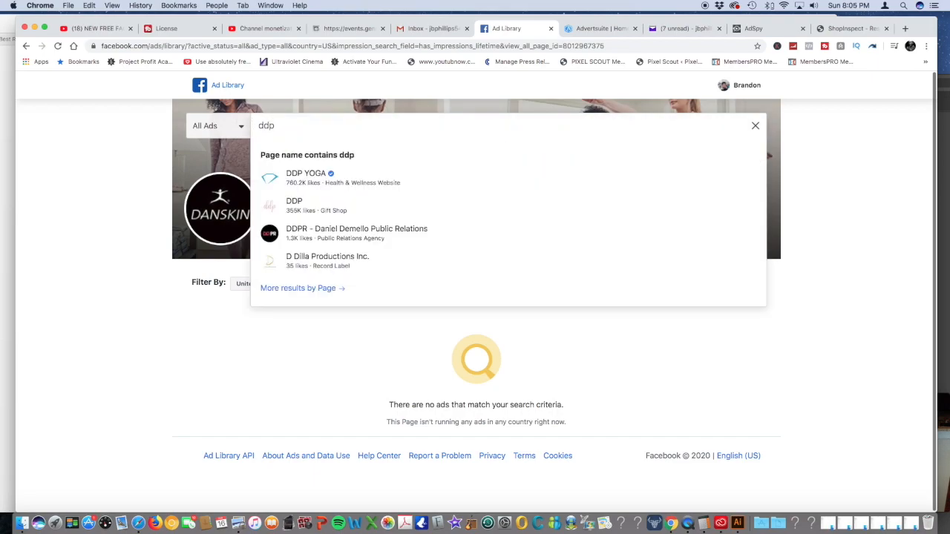
{"action": "type", "text": "y"}
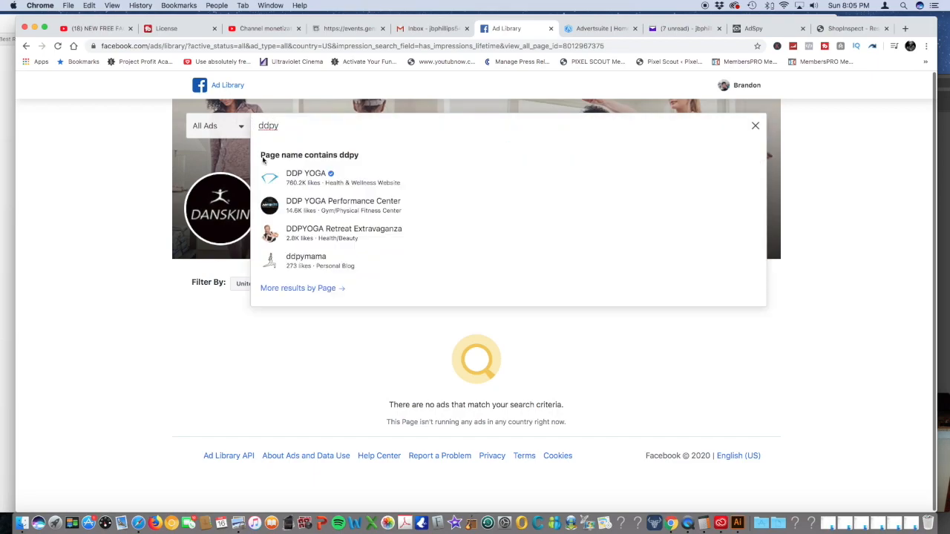
{"action": "left_click", "coordinate": [306, 177]}
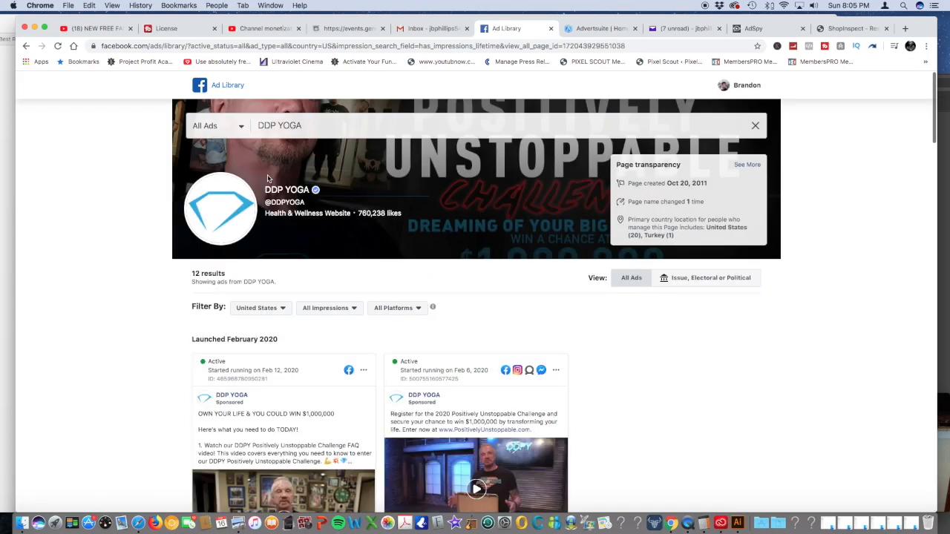
- Scroll through DDP YOGA's 12 ads from February 2020 and mid-2019
{"action": "scroll", "scroll_direction": "down", "scroll_amount": 3}
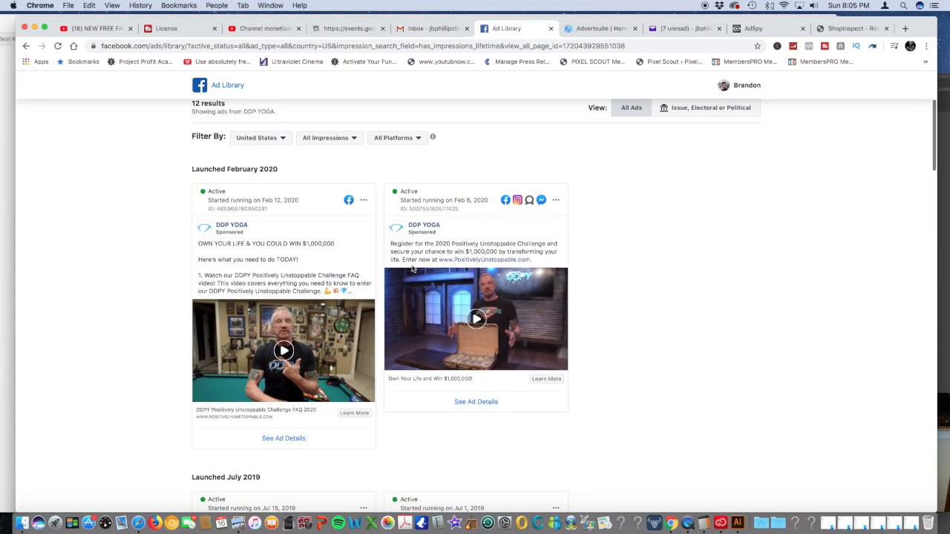
{"action": "scroll", "scroll_direction": "down", "scroll_amount": 3}
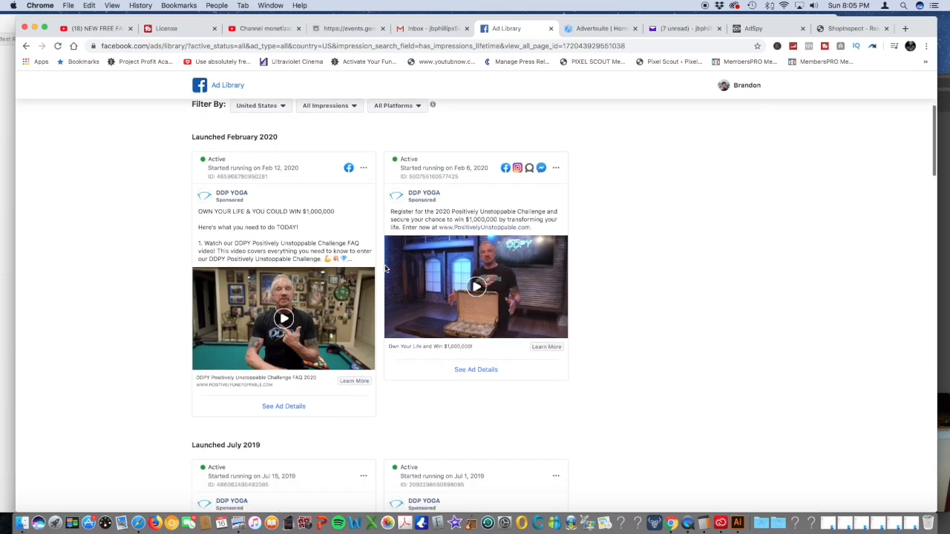
{"action": "scroll", "scroll_direction": "down", "scroll_amount": 3}
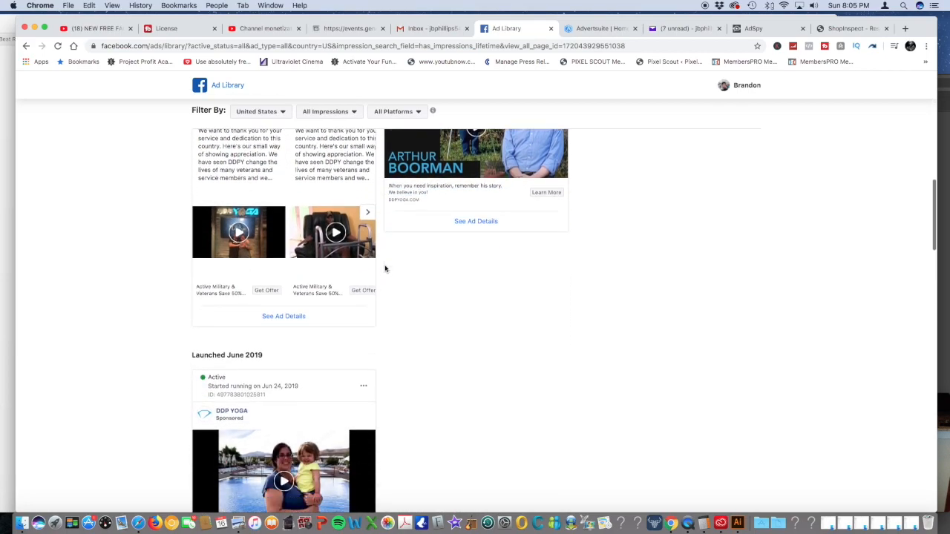
{"action": "scroll", "scroll_direction": "down", "scroll_amount": 3}
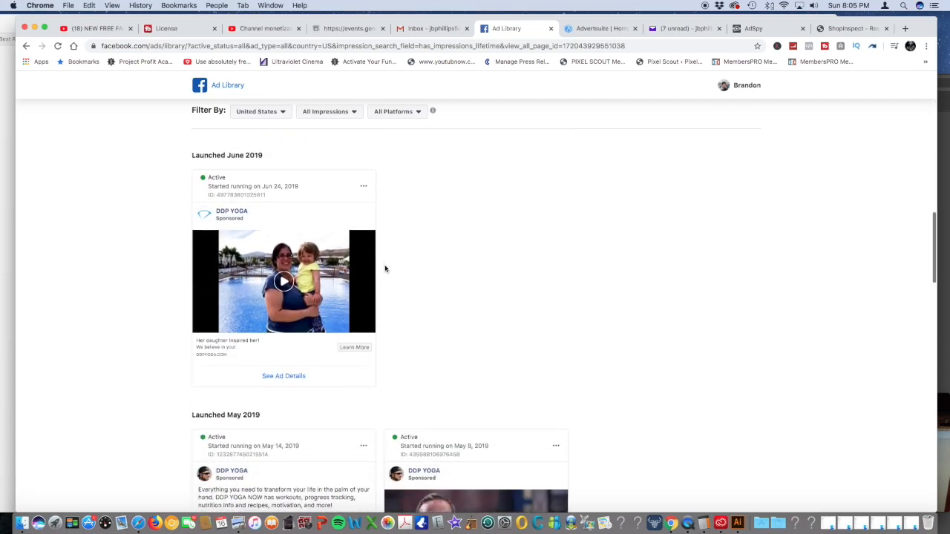
{"action": "scroll", "scroll_direction": "up", "scroll_amount": 3}
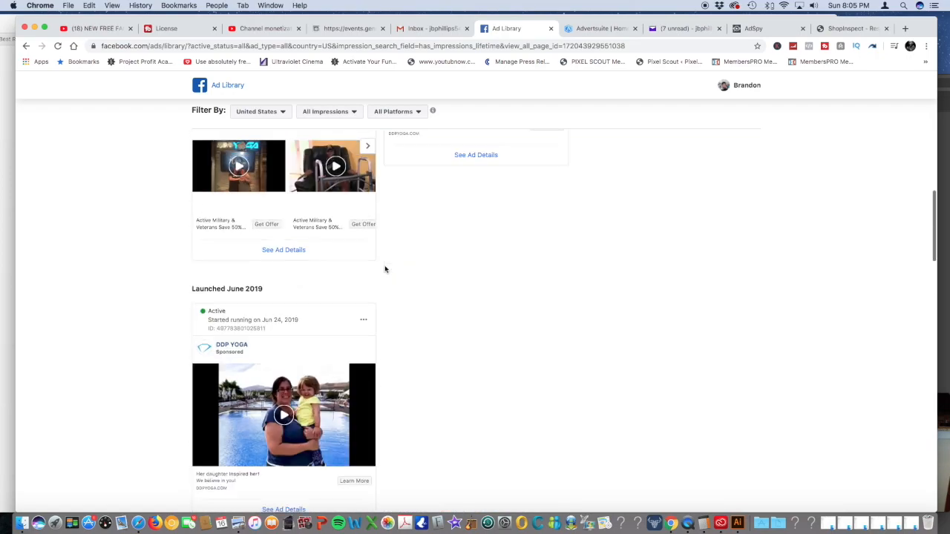
{"action": "scroll", "scroll_direction": "up", "scroll_amount": 3}
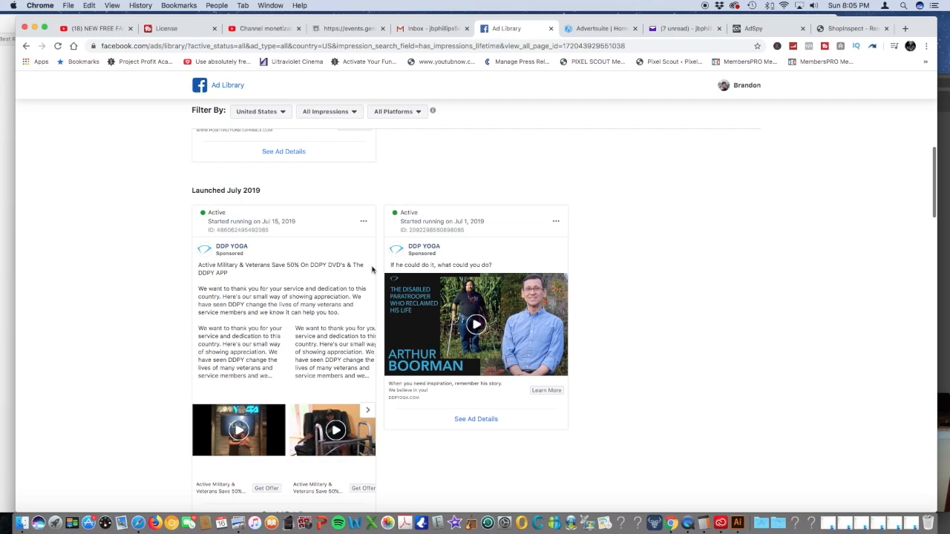
{"action": "scroll", "scroll_direction": "up", "scroll_amount": 3}
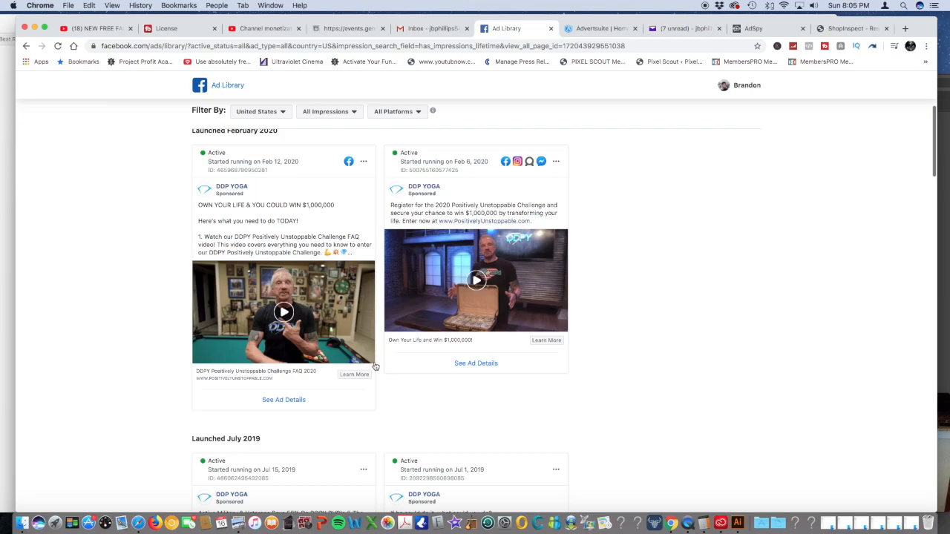
{"action": "mouse_move", "coordinate": [405, 333]}
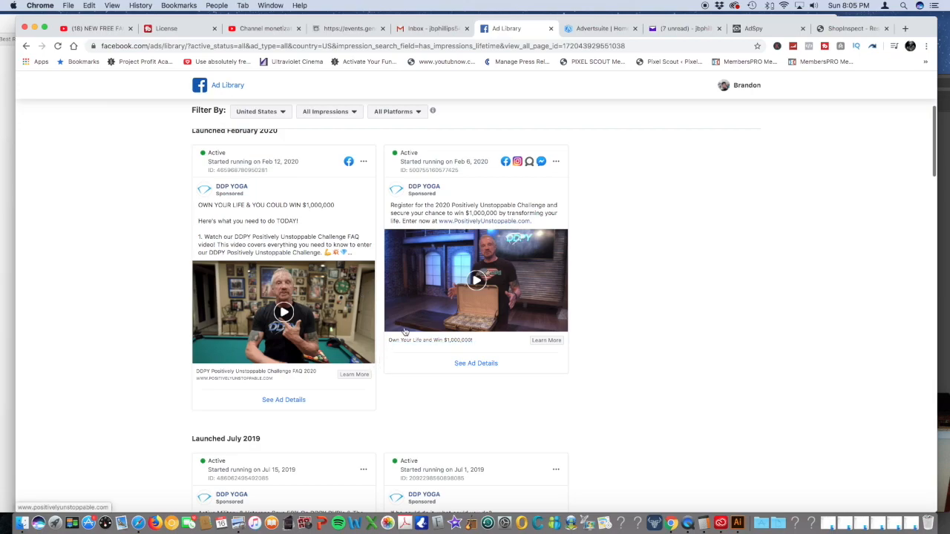
{"action": "mouse_move", "coordinate": [387, 382]}
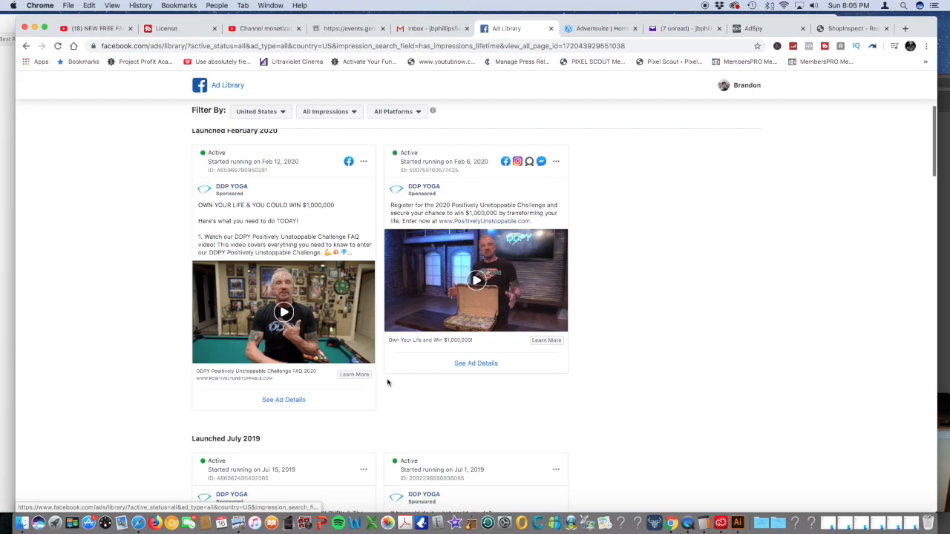
{"action": "mouse_move", "coordinate": [394, 397]}
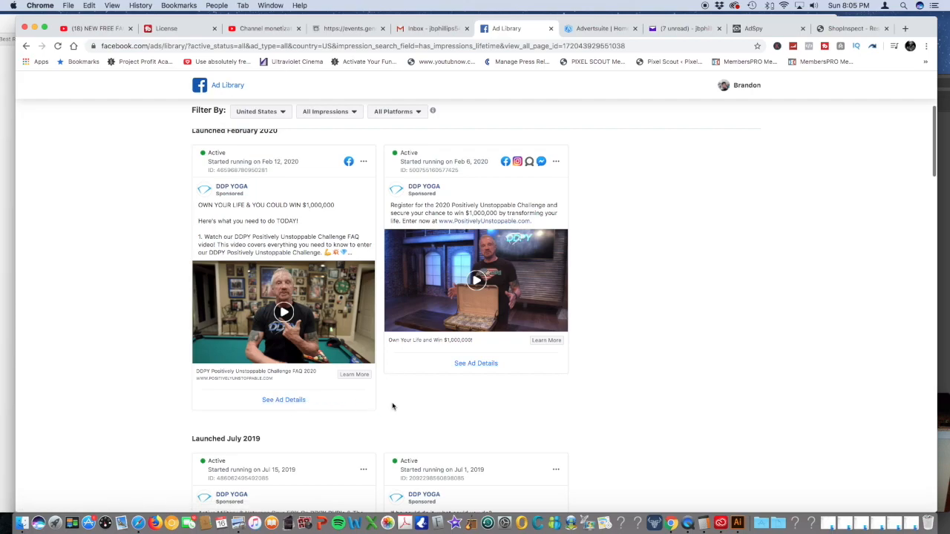
{"action": "mouse_move", "coordinate": [387, 405]}
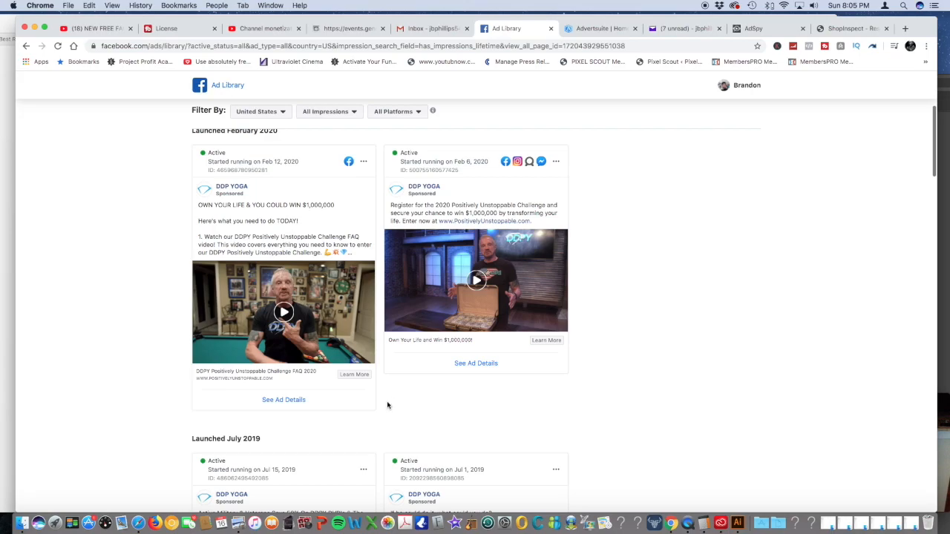
- Open Ad Details for DDP YOGA's Feb 12, 2020 'win $1,000,000' ad
{"action": "left_click", "coordinate": [284, 399]}
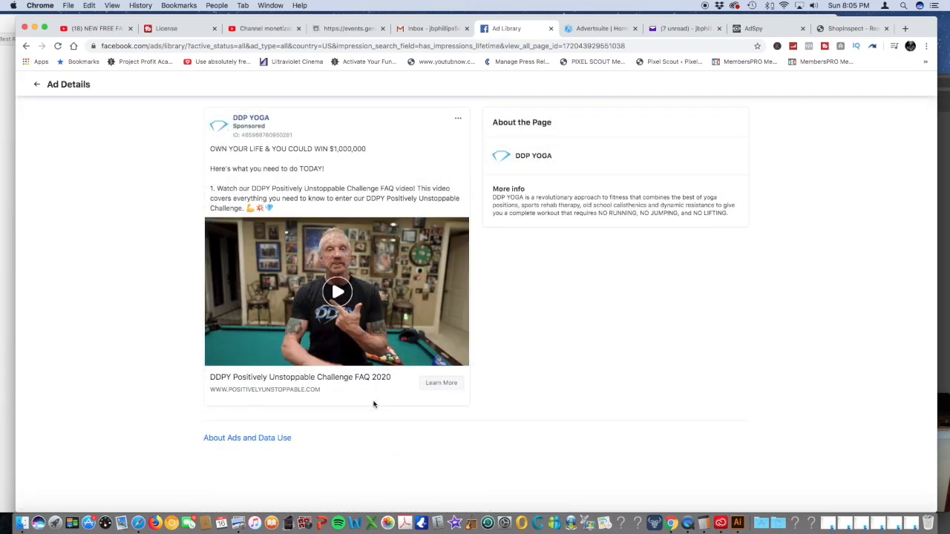
{"action": "left_click", "coordinate": [247, 438]}
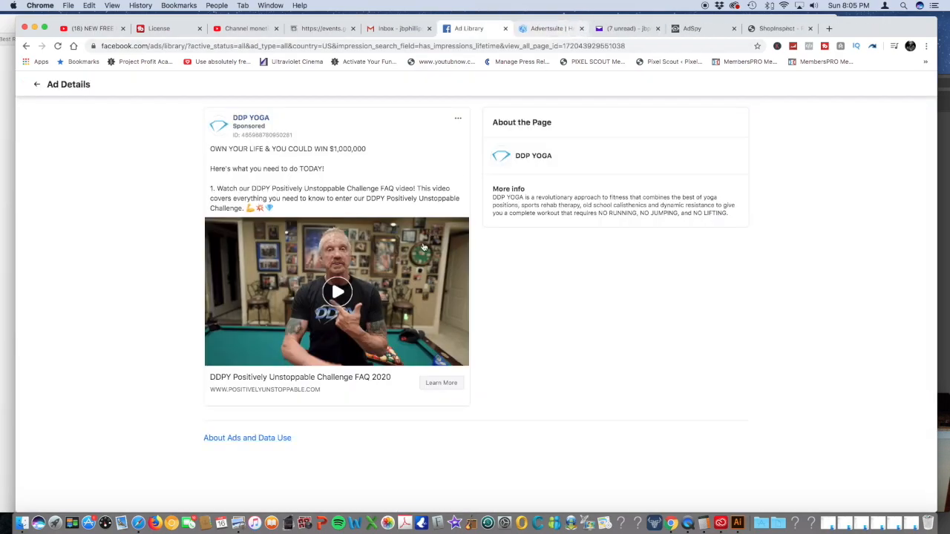
{"action": "mouse_move", "coordinate": [520, 310]}
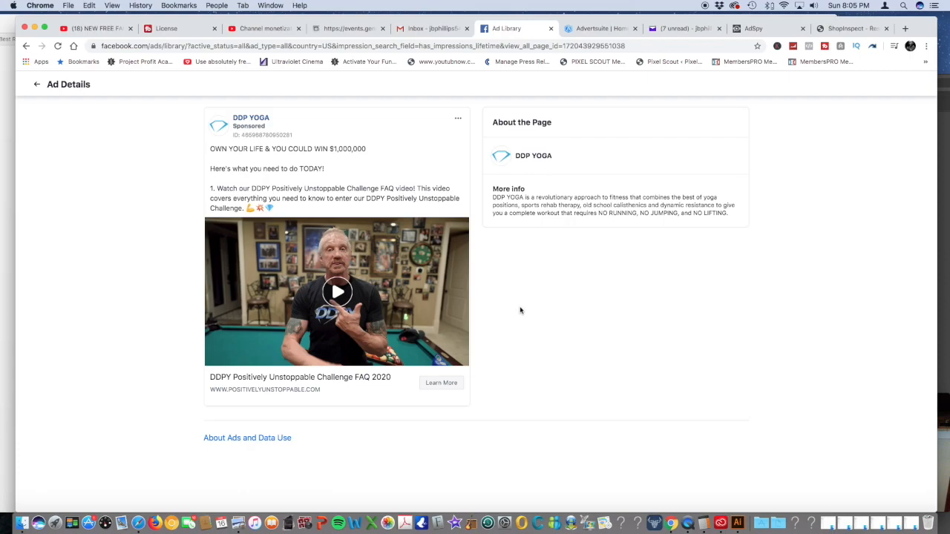
{"action": "mouse_move", "coordinate": [478, 298]}
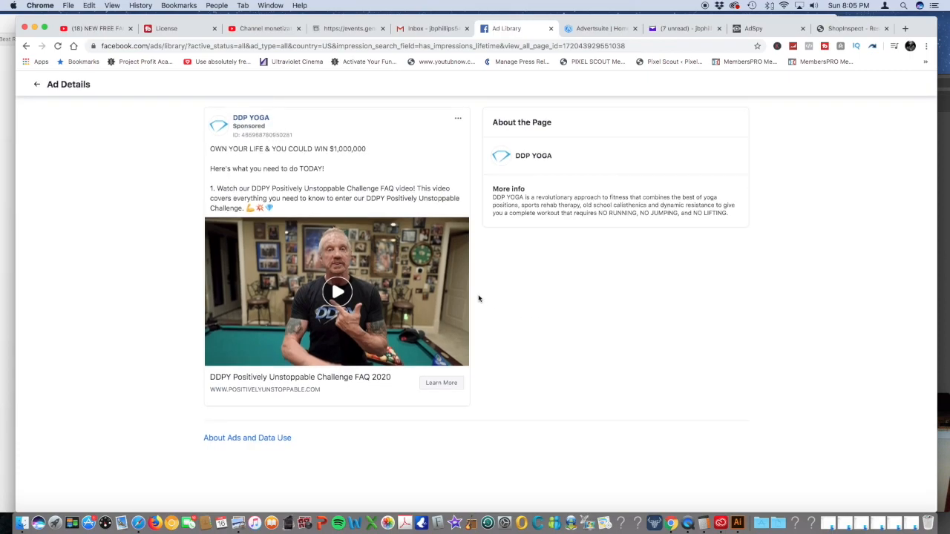
{"action": "mouse_move", "coordinate": [487, 287]}
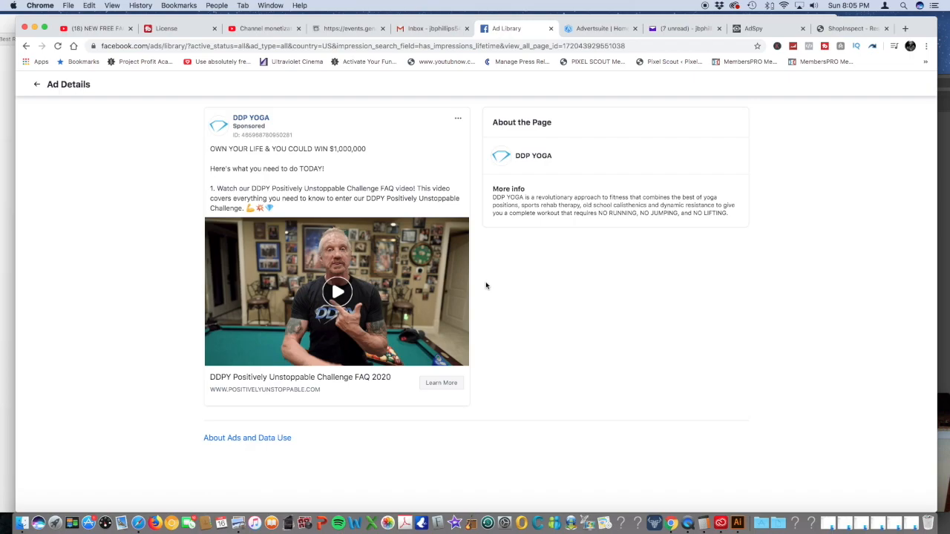
{"action": "mouse_move", "coordinate": [497, 247]}
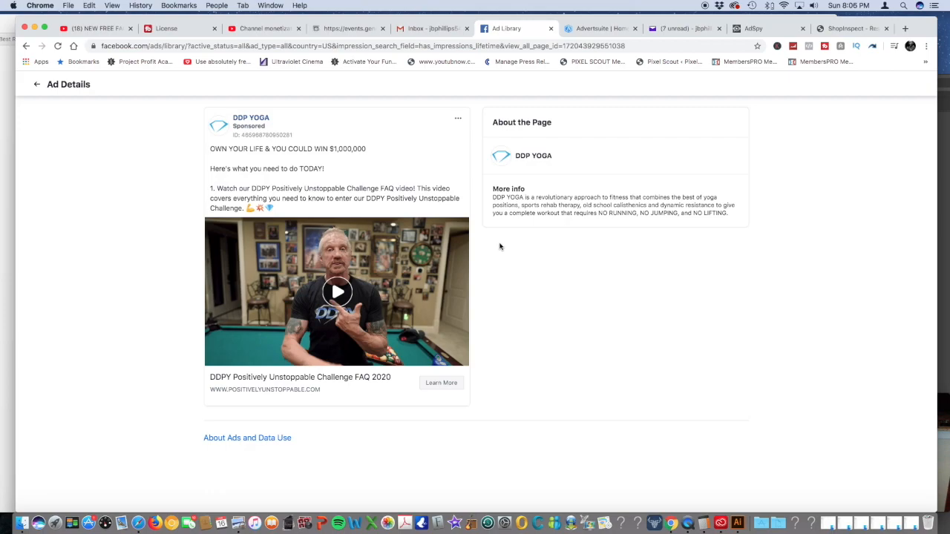
{"action": "mouse_move", "coordinate": [600, 77]}
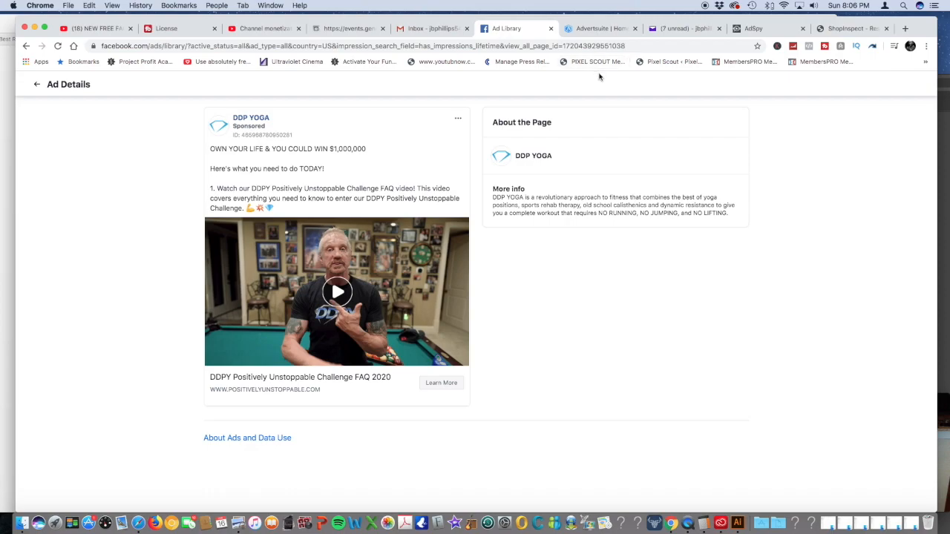
{"action": "mouse_move", "coordinate": [589, 28]}
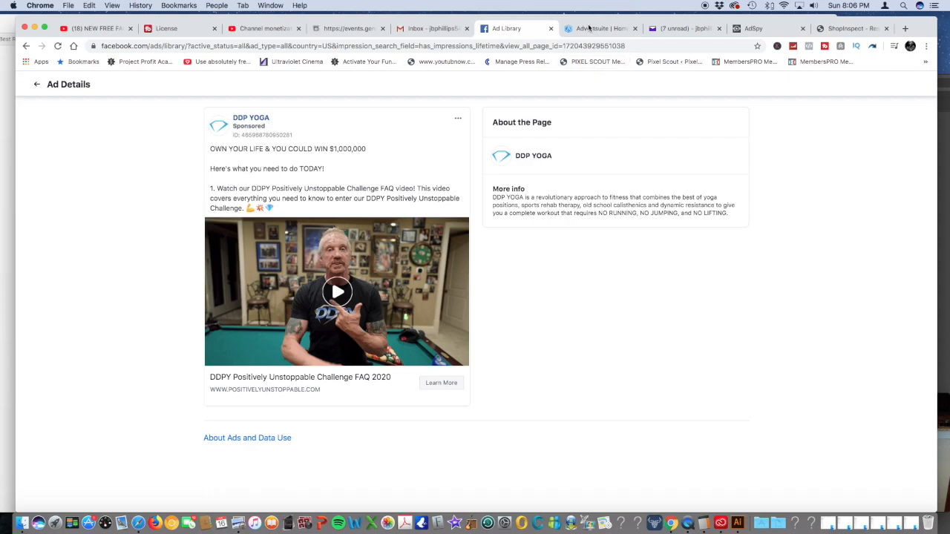
- Rerun the MVMT Advertiser search with Shopify platform and United States
{"action": "left_click", "coordinate": [601, 28]}
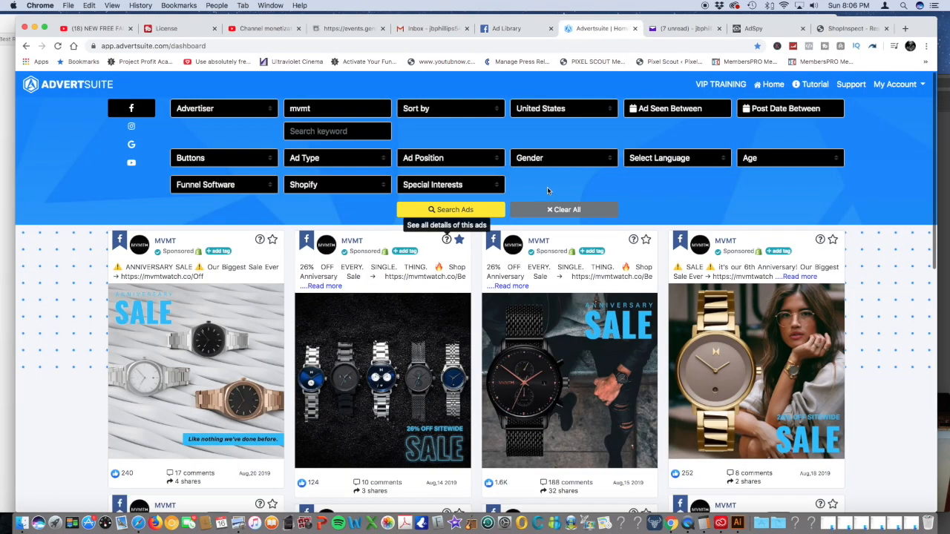
{"action": "mouse_move", "coordinate": [540, 189]}
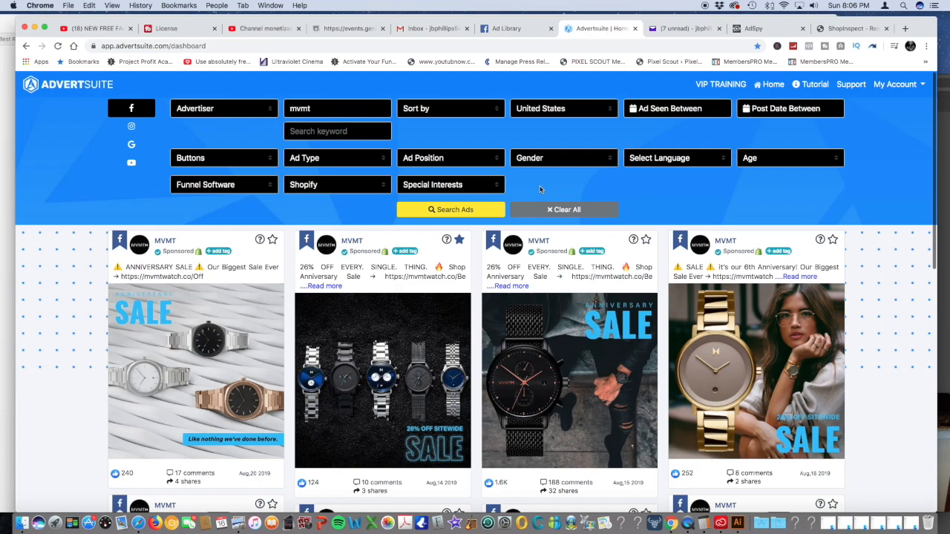
{"action": "mouse_move", "coordinate": [231, 106]}
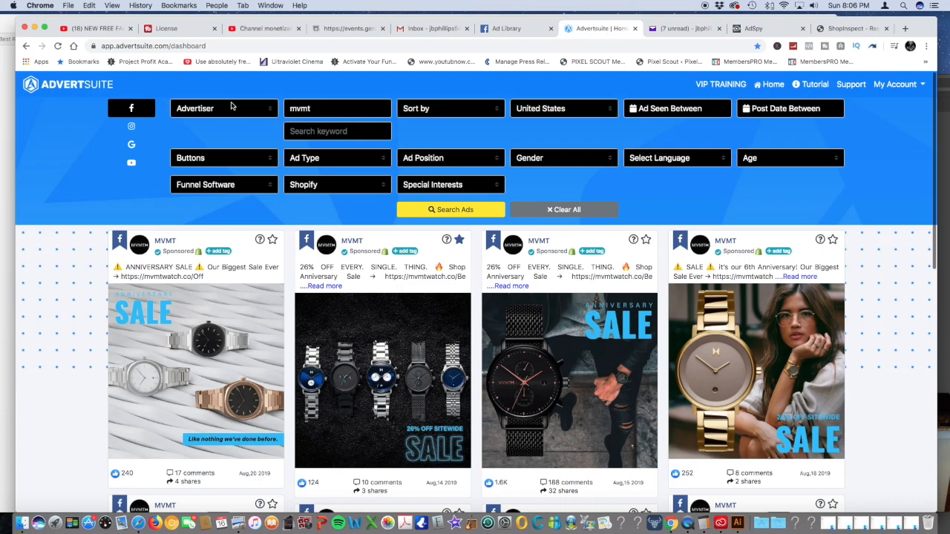
{"action": "mouse_move", "coordinate": [306, 99]}
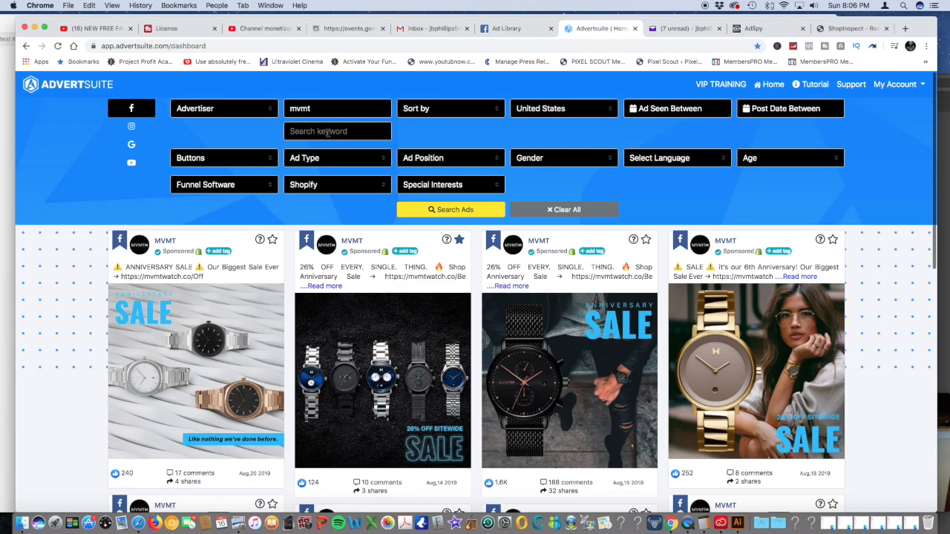
{"action": "mouse_move", "coordinate": [363, 147]}
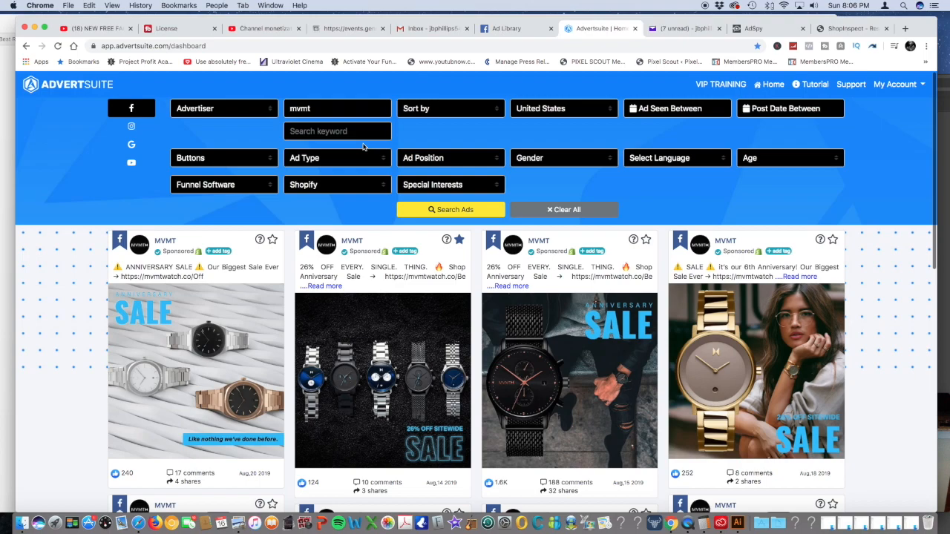
{"action": "mouse_move", "coordinate": [229, 107]}
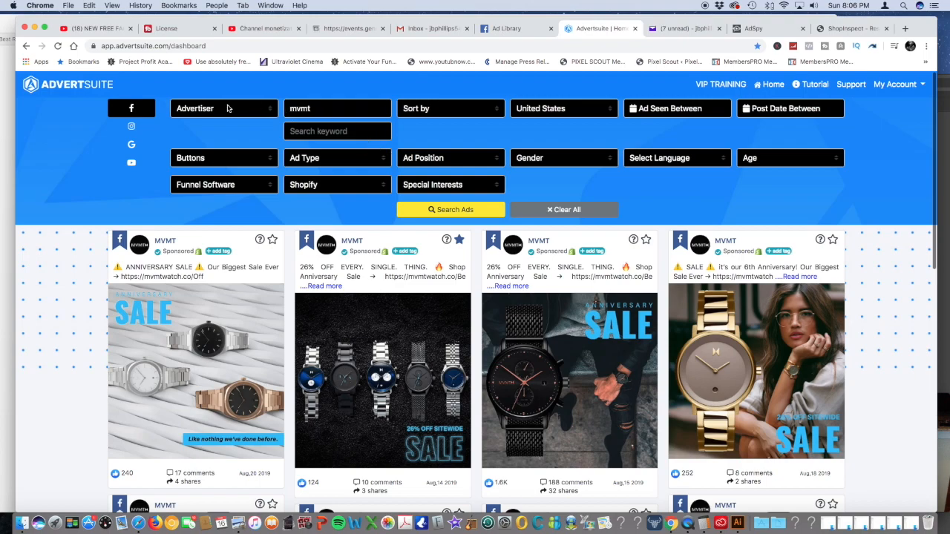
{"action": "left_click", "coordinate": [223, 109]}
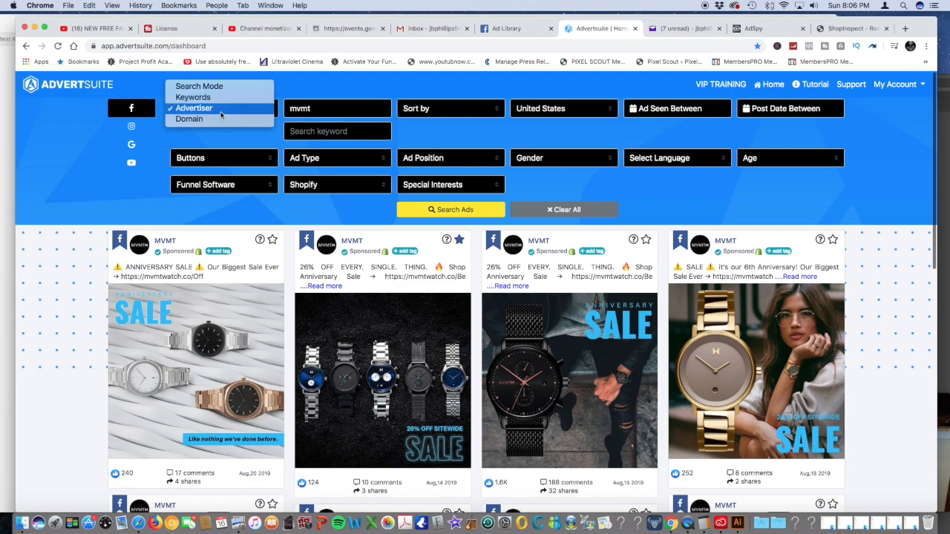
{"action": "left_click", "coordinate": [194, 107]}
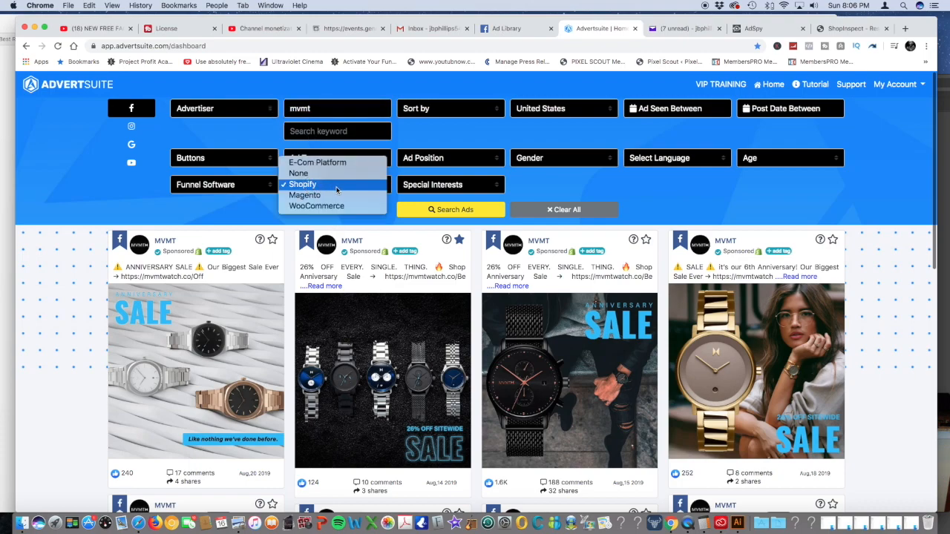
{"action": "mouse_move", "coordinate": [304, 196]}
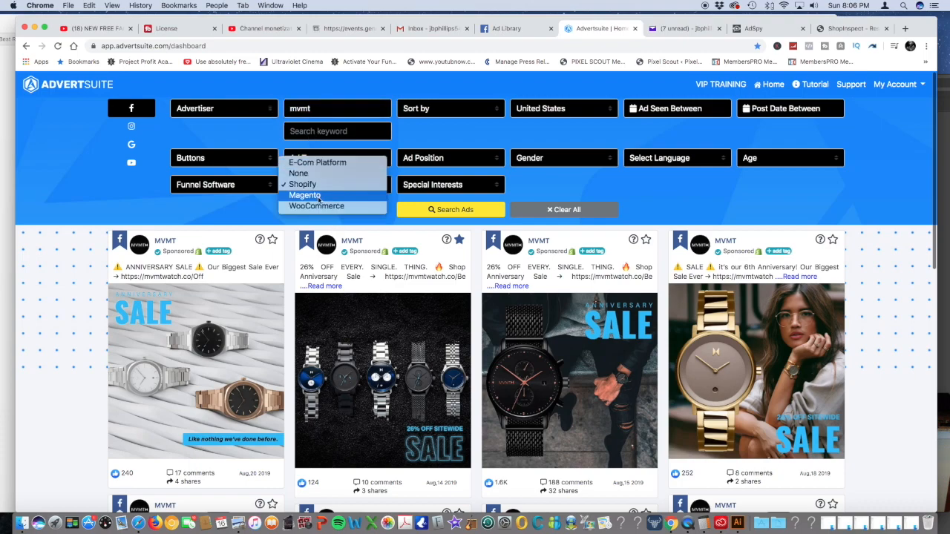
{"action": "left_click", "coordinate": [303, 184]}
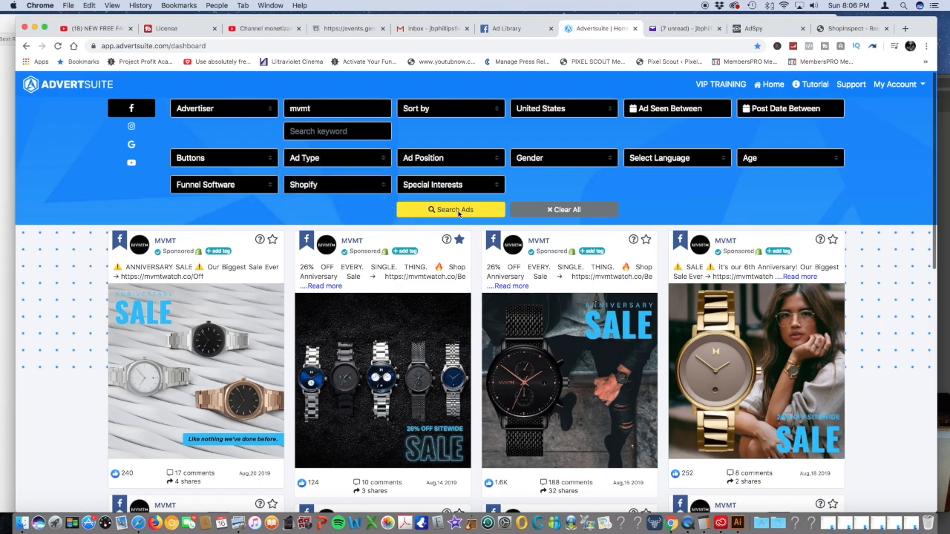
{"action": "left_click", "coordinate": [450, 209]}
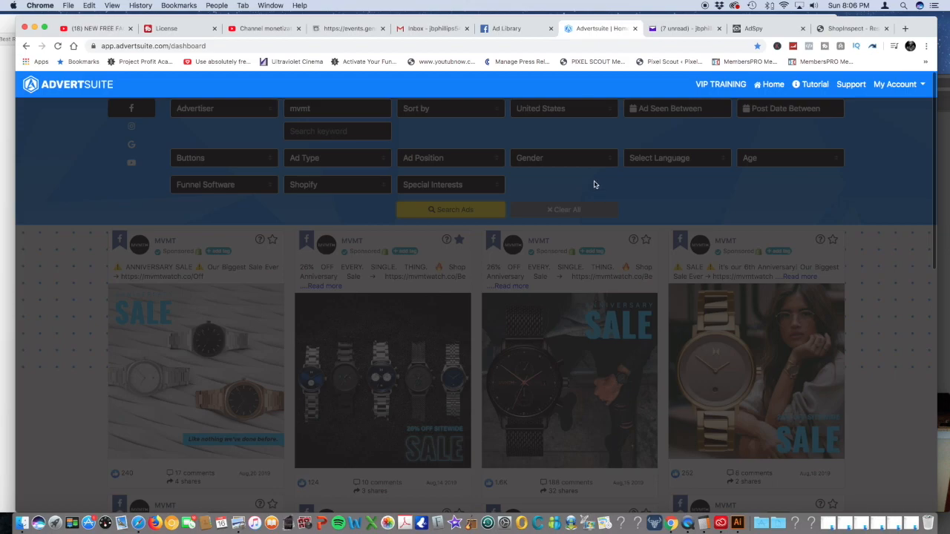
{"action": "mouse_move", "coordinate": [602, 190]}
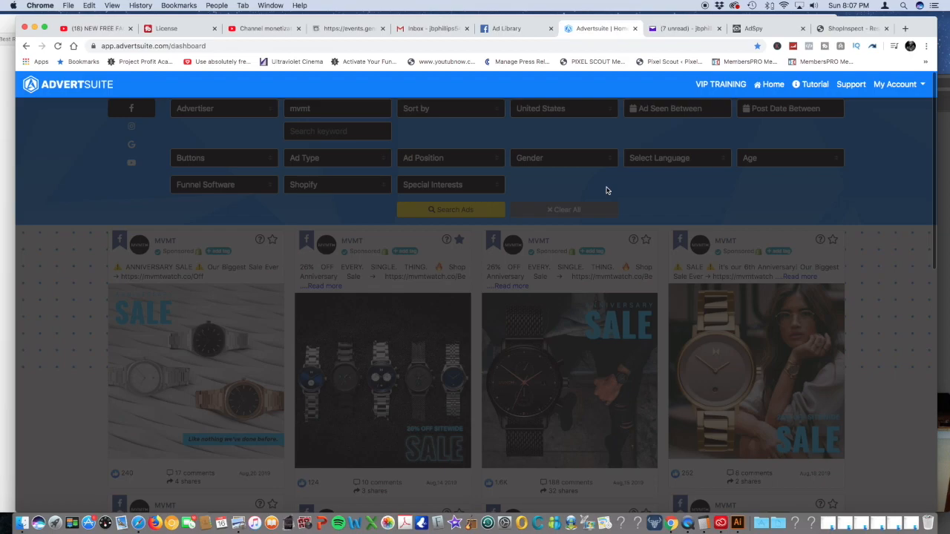
- Scroll up to the filters and clear the MVMT search back to defaults
{"action": "scroll", "scroll_direction": "up", "scroll_amount": 3}
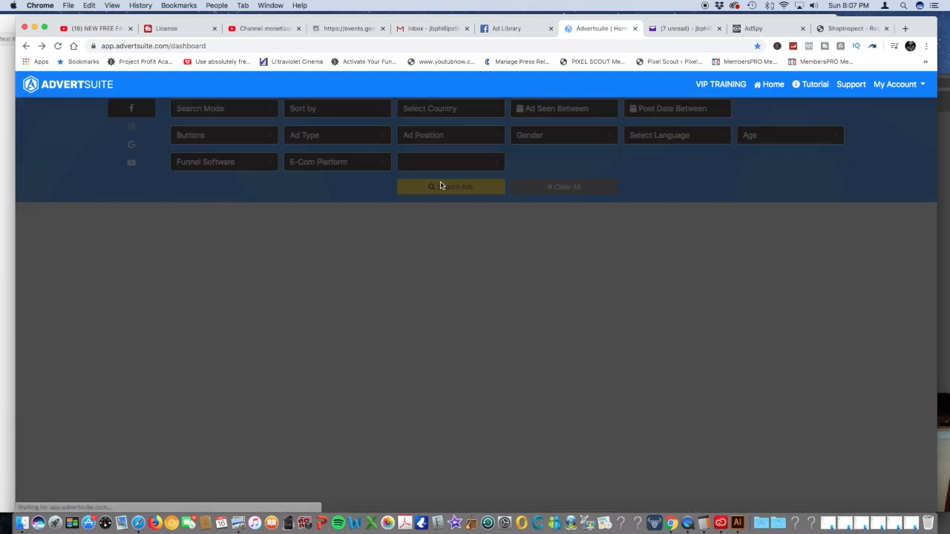
- Set Search Mode to Keywords and Keyword Type to Ad Text, then search 'yoga'
{"action": "left_click", "coordinate": [451, 186]}
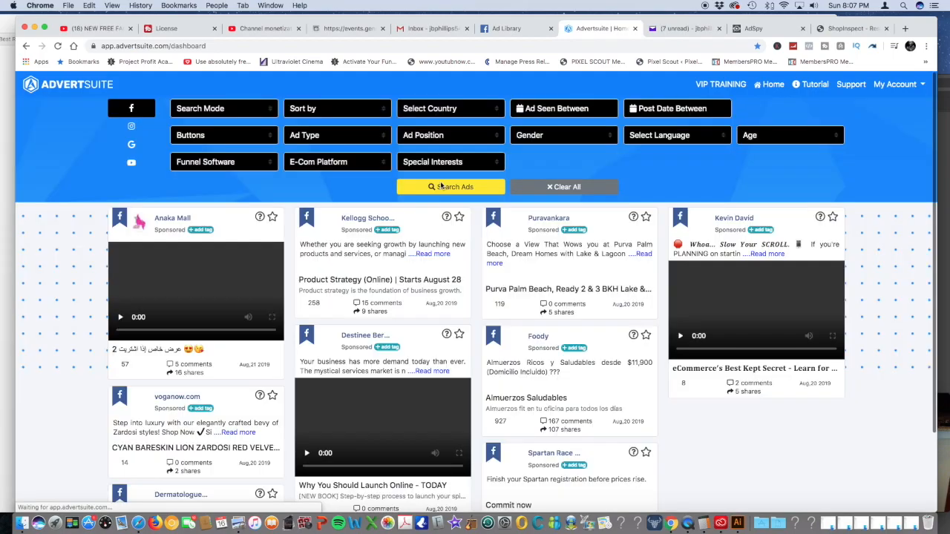
{"action": "left_click", "coordinate": [451, 186]}
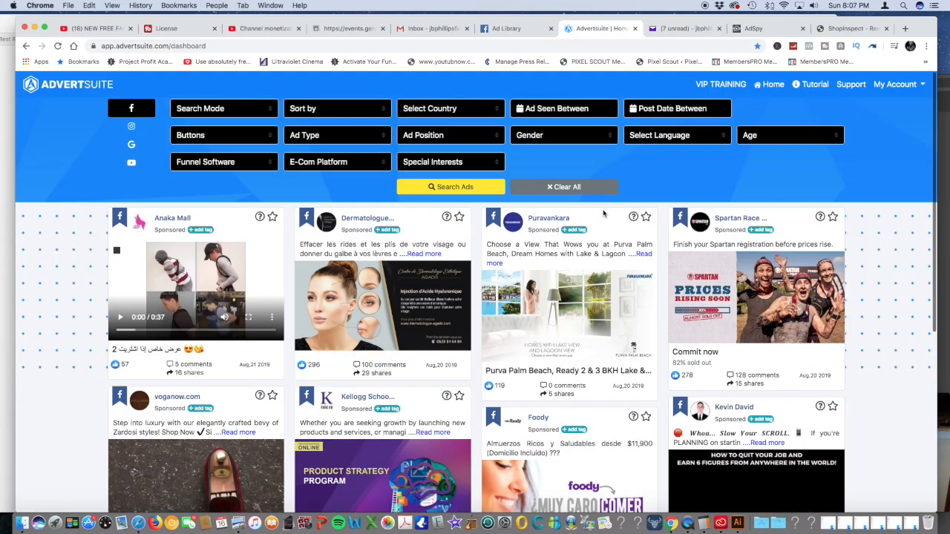
{"action": "mouse_move", "coordinate": [364, 184]}
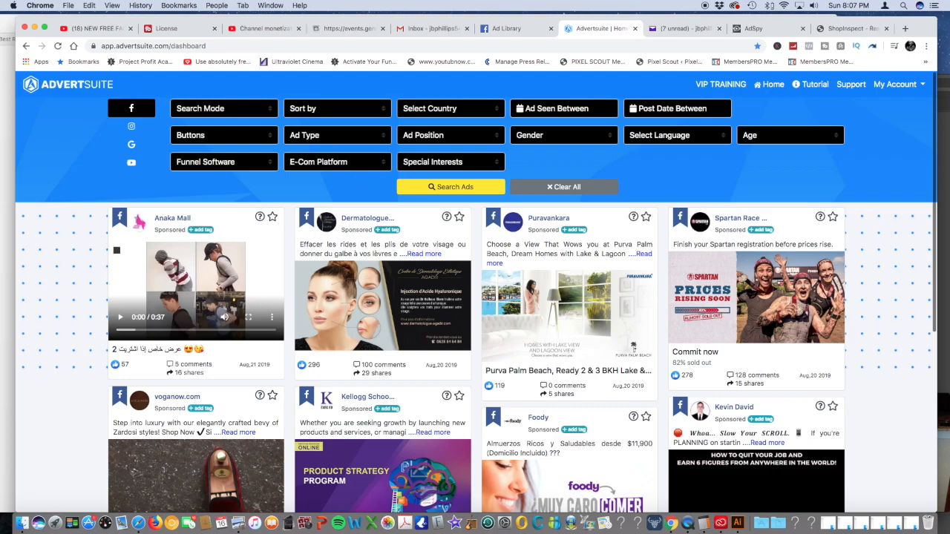
{"action": "left_click", "coordinate": [223, 108]}
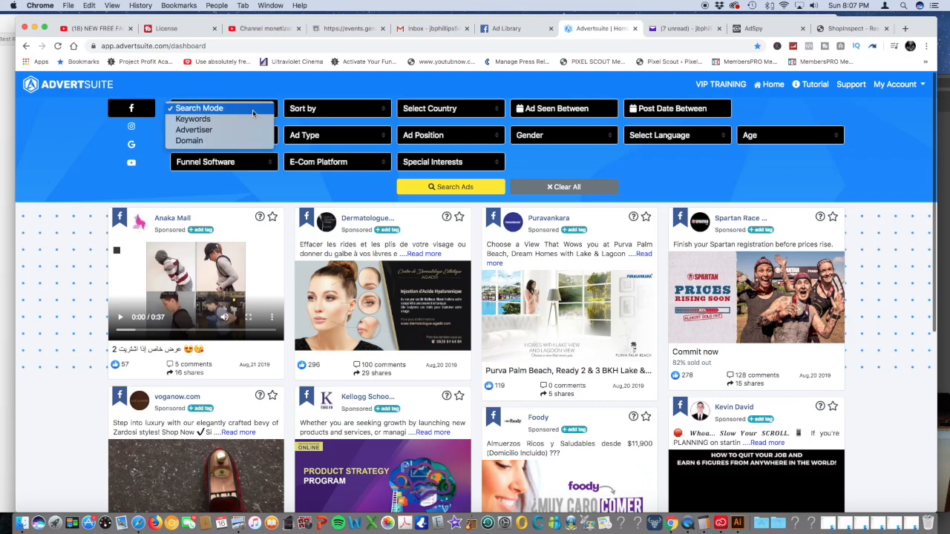
{"action": "left_click", "coordinate": [193, 119]}
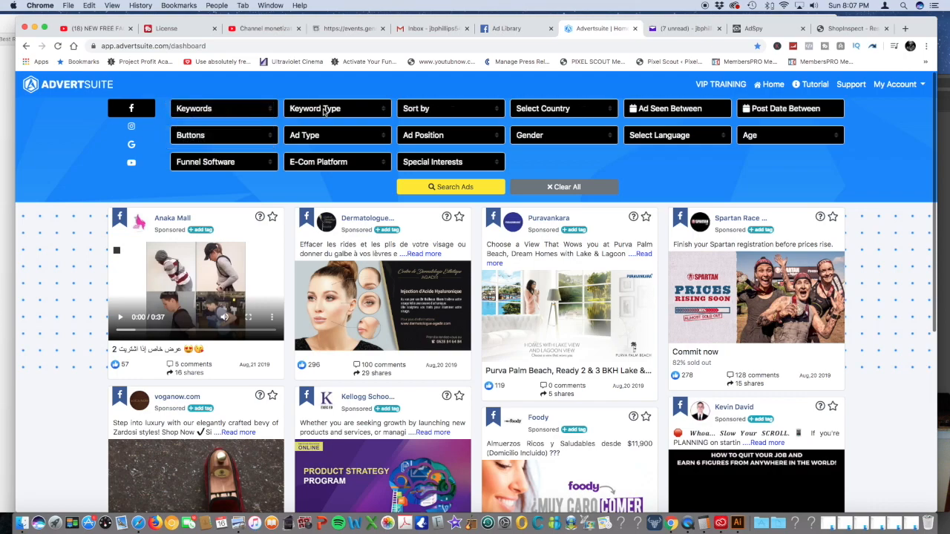
{"action": "left_click", "coordinate": [337, 108]}
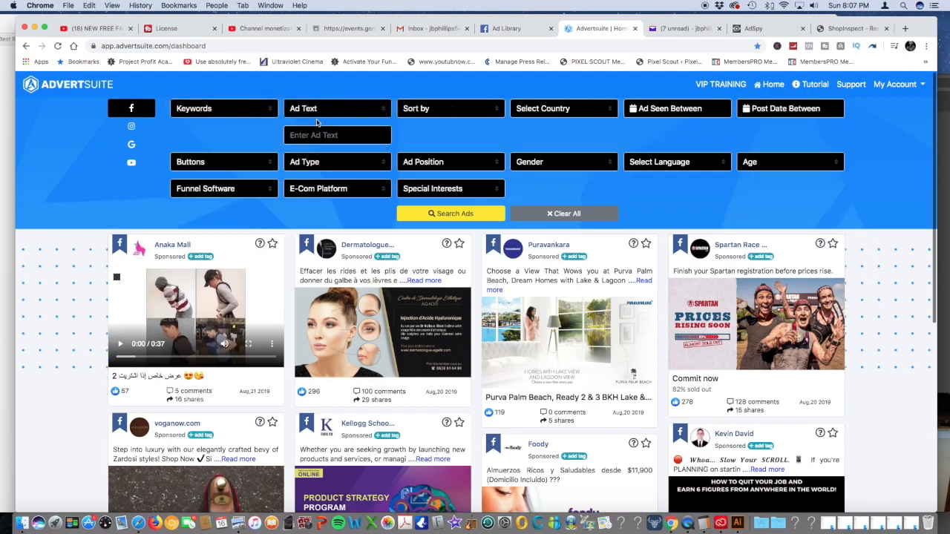
{"action": "type", "text": "yoga"}
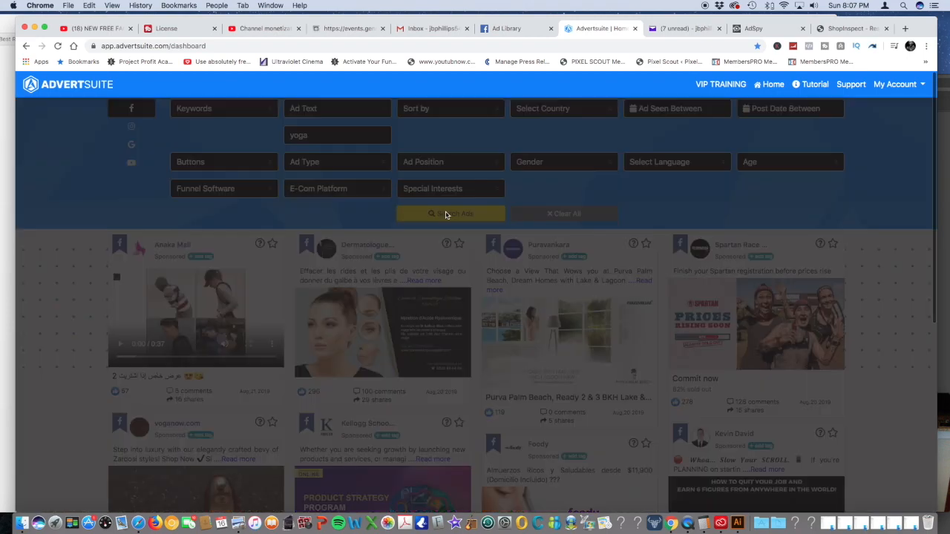
{"action": "mouse_move", "coordinate": [429, 213]}
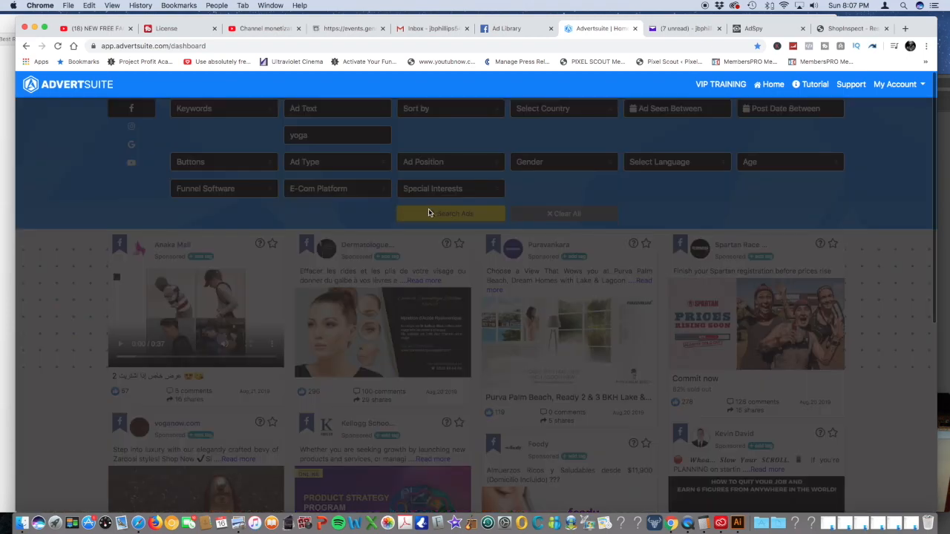
{"action": "left_click", "coordinate": [450, 214]}
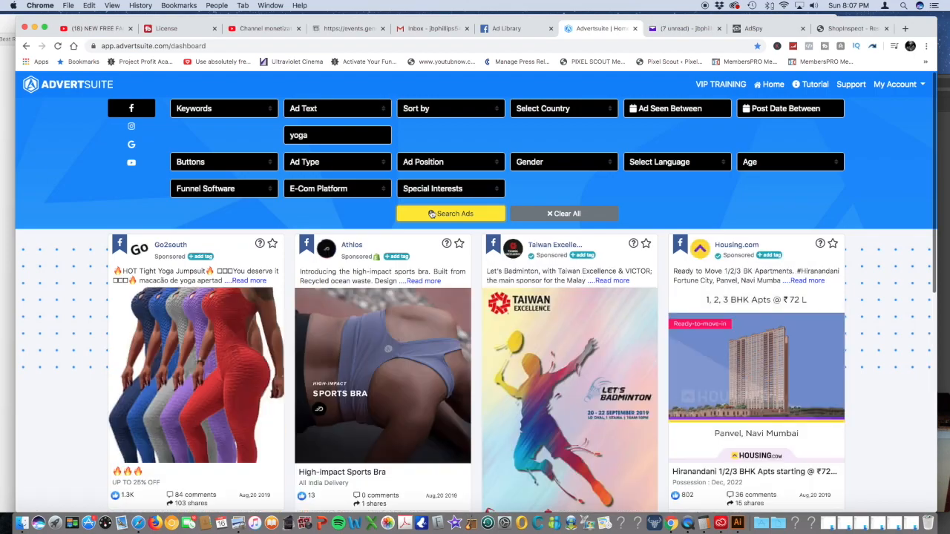
- Limit the yoga ad search to the United States, leaving call-to-action unset
{"action": "left_click", "coordinate": [563, 108]}
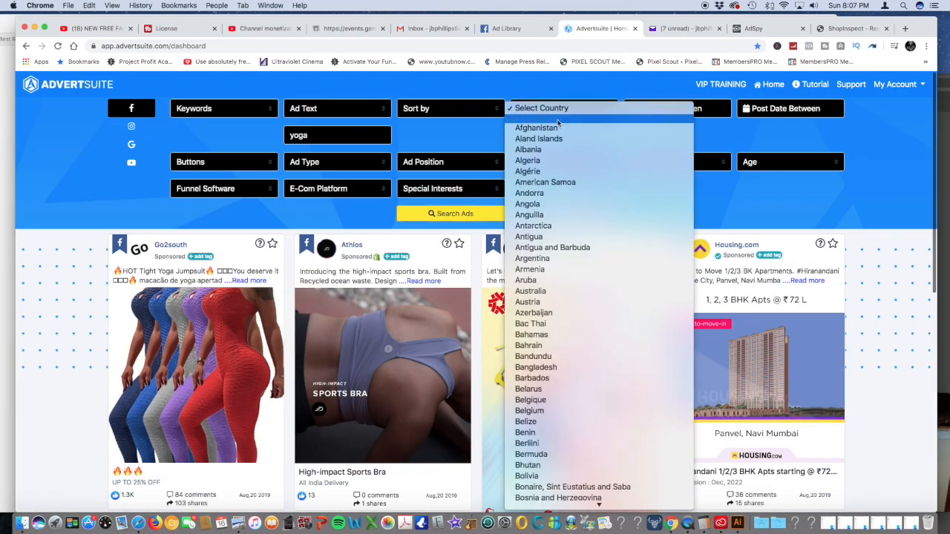
{"action": "scroll", "scroll_direction": "down", "scroll_amount": 3}
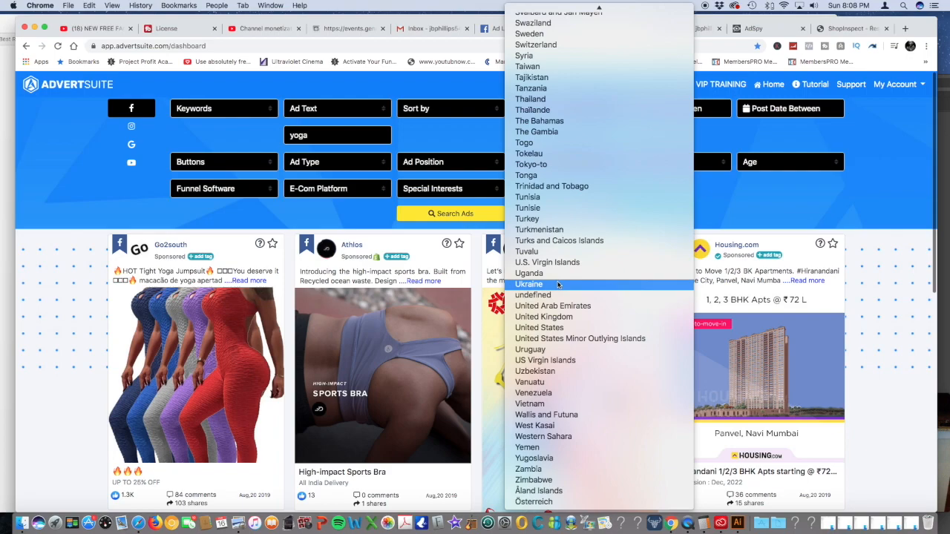
{"action": "left_click", "coordinate": [539, 327]}
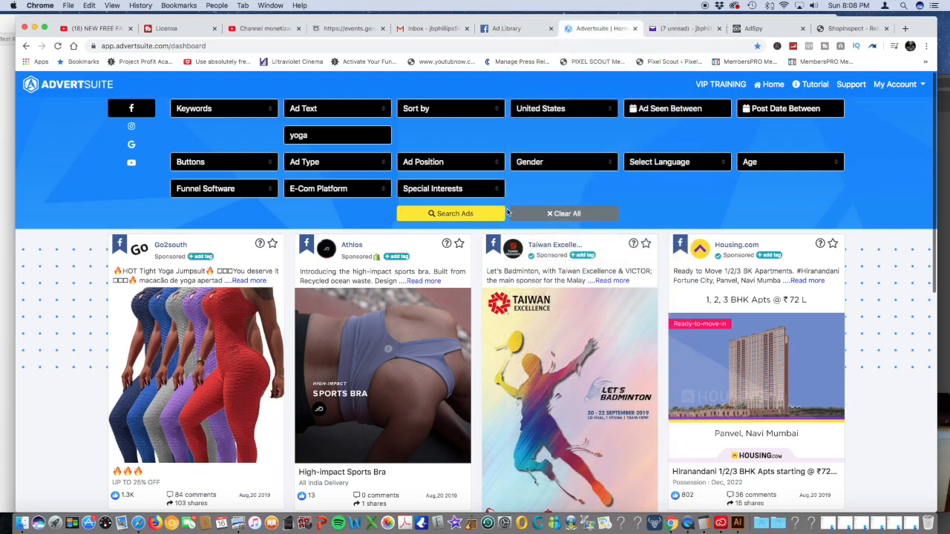
{"action": "left_click", "coordinate": [224, 161]}
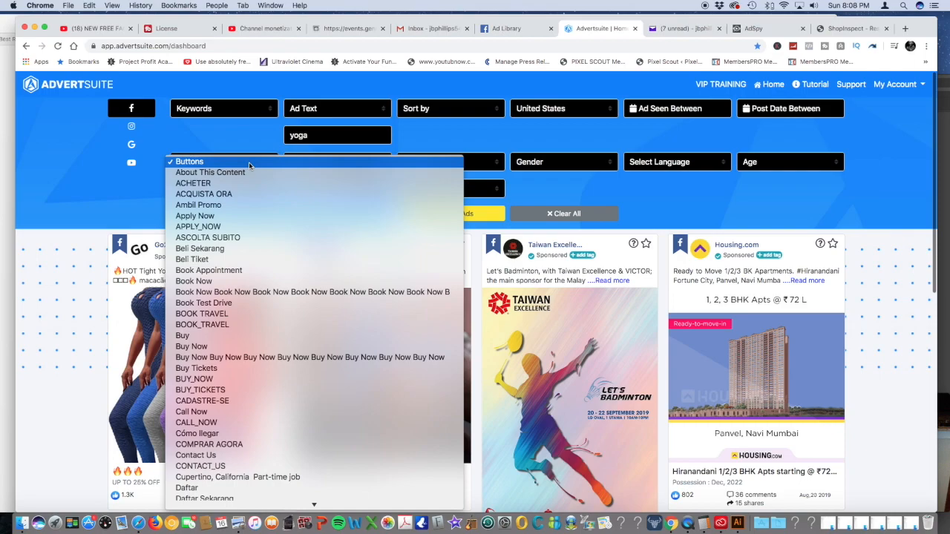
{"action": "left_click", "coordinate": [223, 161]}
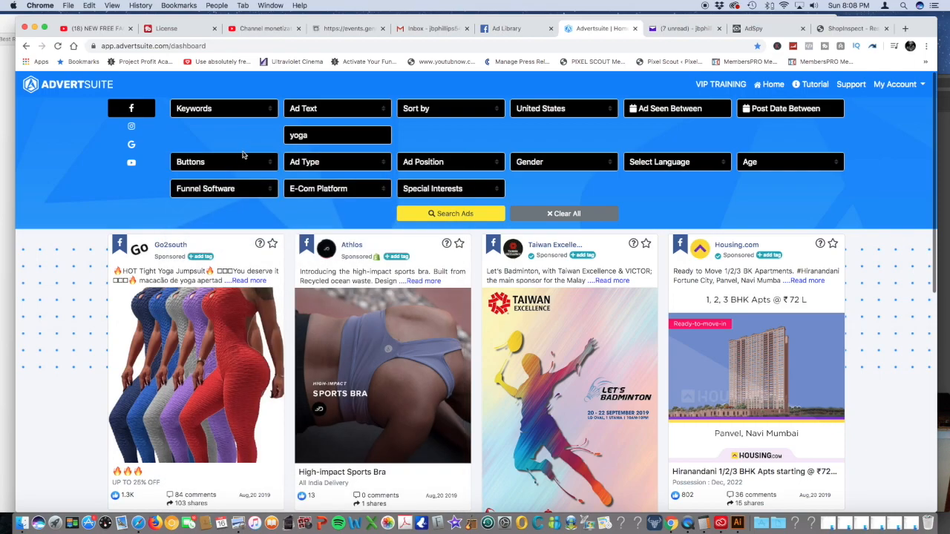
- Set the Funnel Software filter to Shopify
{"action": "left_click", "coordinate": [222, 188]}
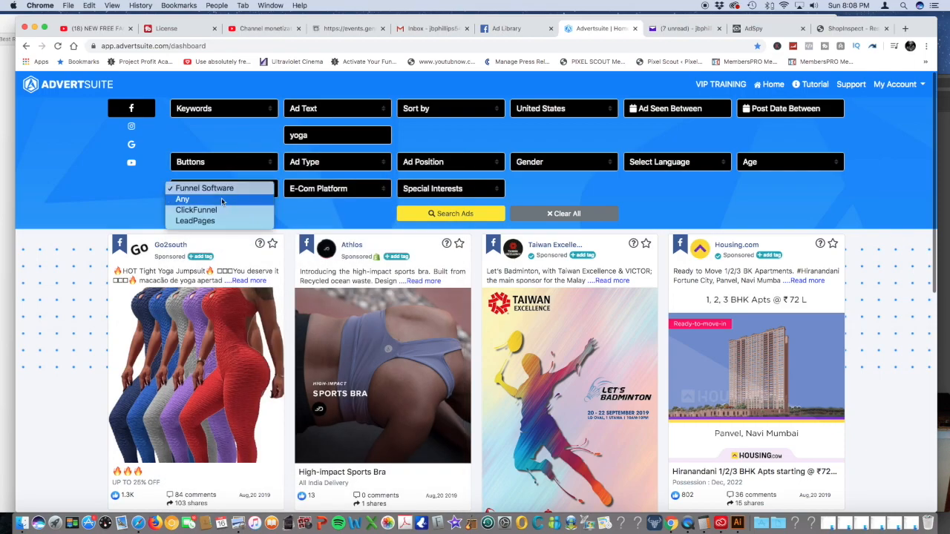
{"action": "mouse_move", "coordinate": [221, 188]}
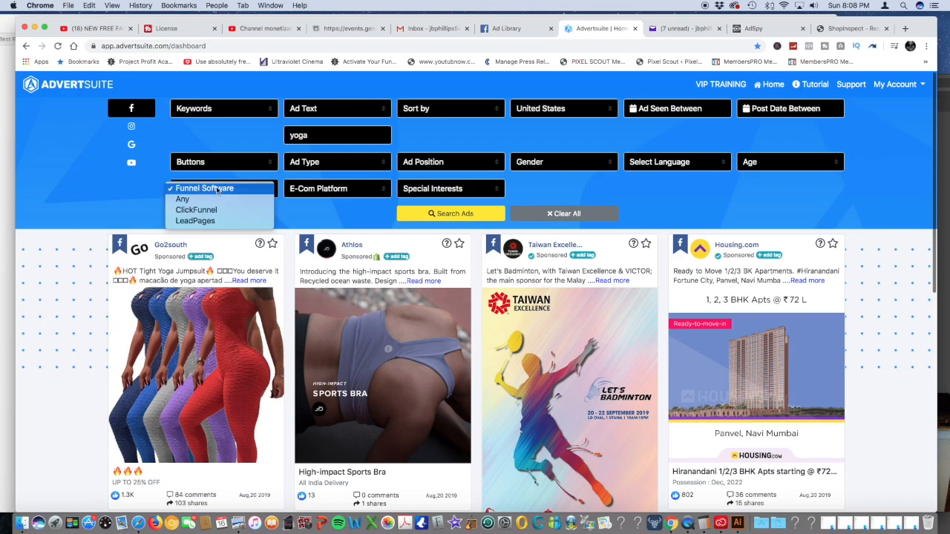
{"action": "left_click", "coordinate": [337, 188]}
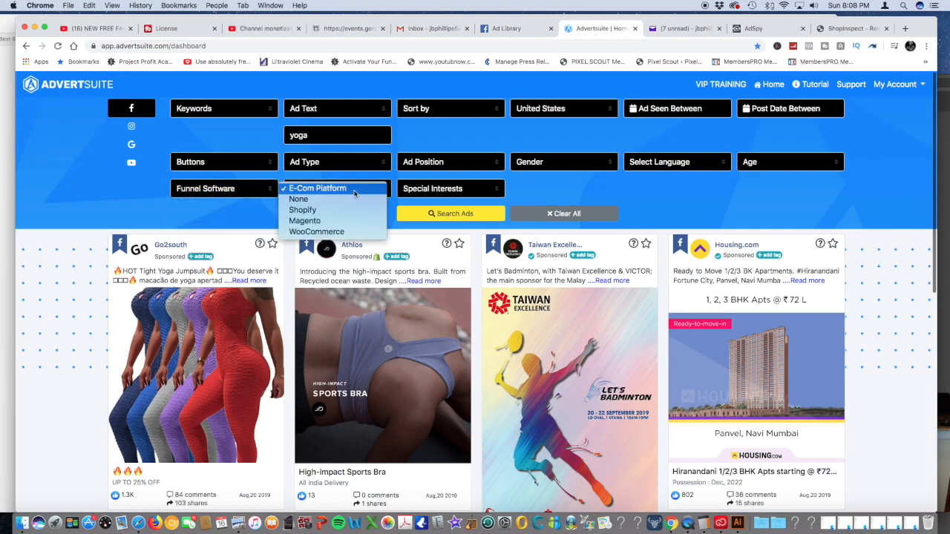
{"action": "left_click", "coordinate": [302, 210]}
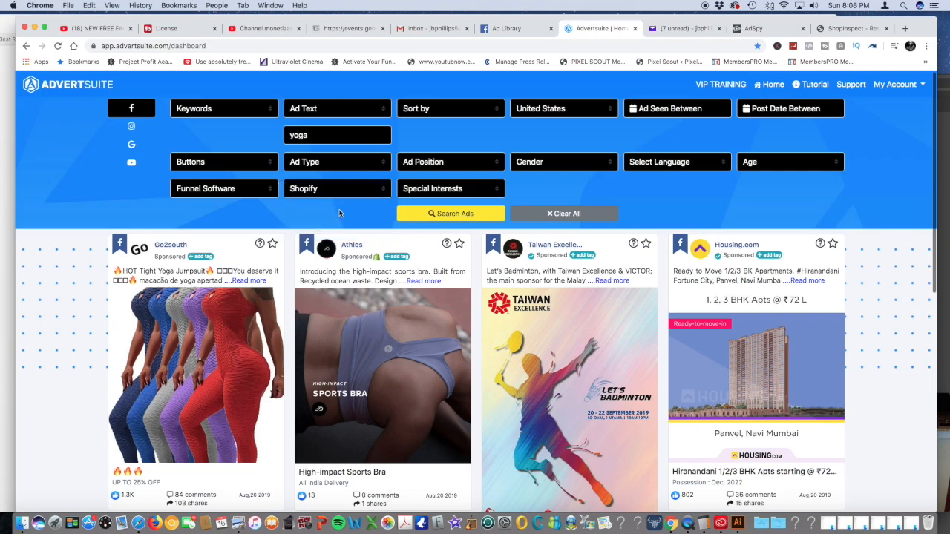
{"action": "left_click", "coordinate": [449, 188]}
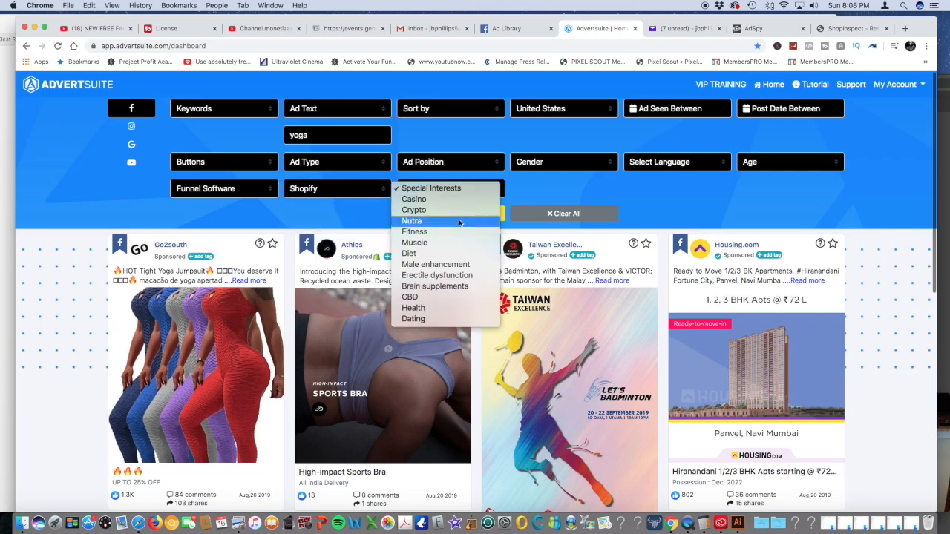
{"action": "mouse_move", "coordinate": [408, 297]}
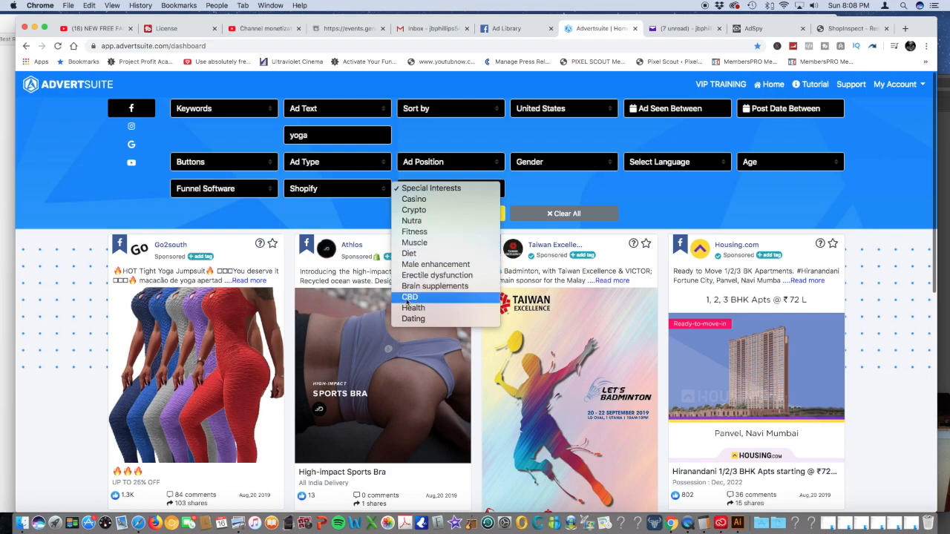
{"action": "mouse_move", "coordinate": [525, 190]}
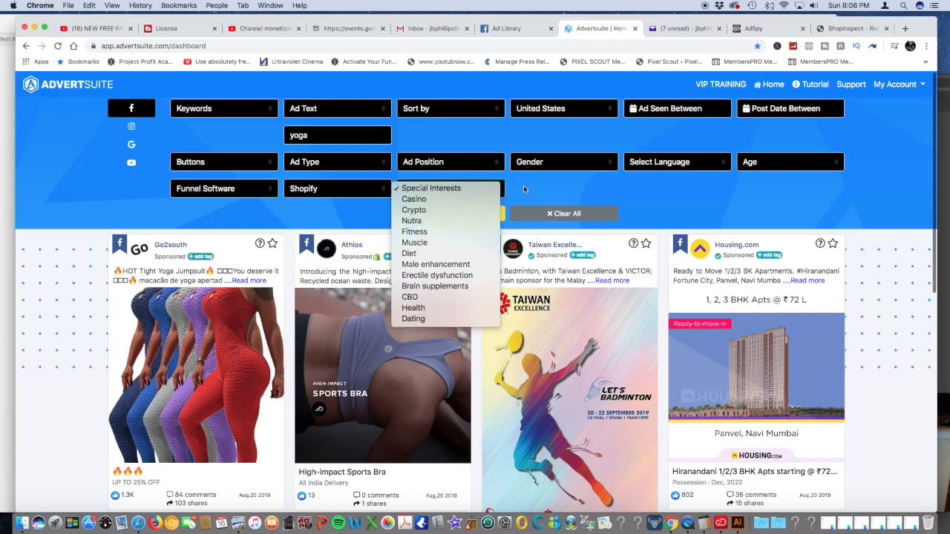
- Set the ad language filter to English
{"action": "left_click", "coordinate": [675, 161]}
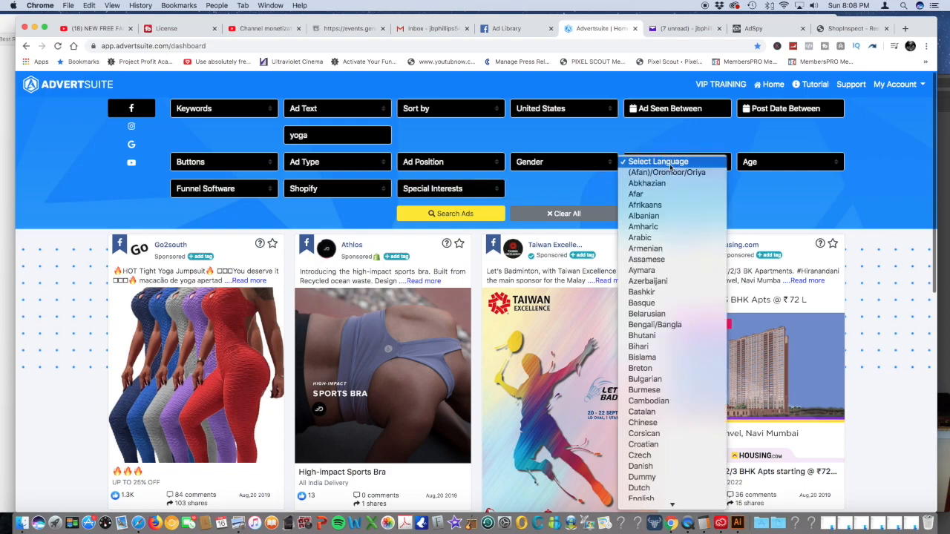
{"action": "scroll", "scroll_direction": "down", "scroll_amount": 3}
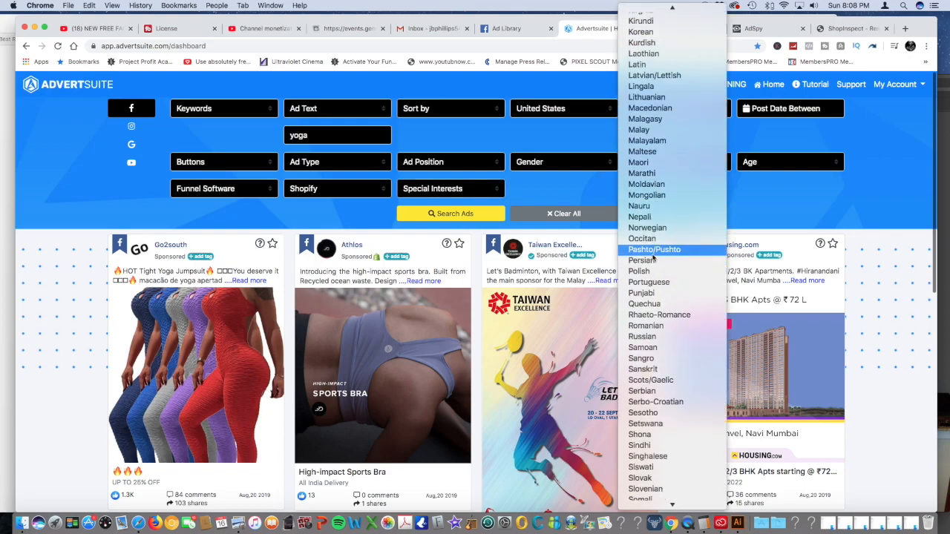
{"action": "scroll", "scroll_direction": "up", "scroll_amount": 3}
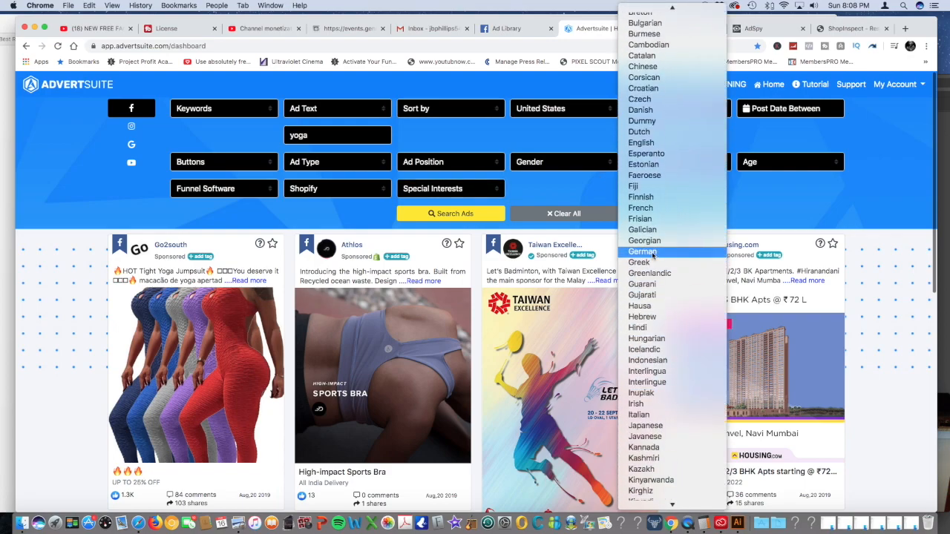
{"action": "left_click", "coordinate": [640, 143]}
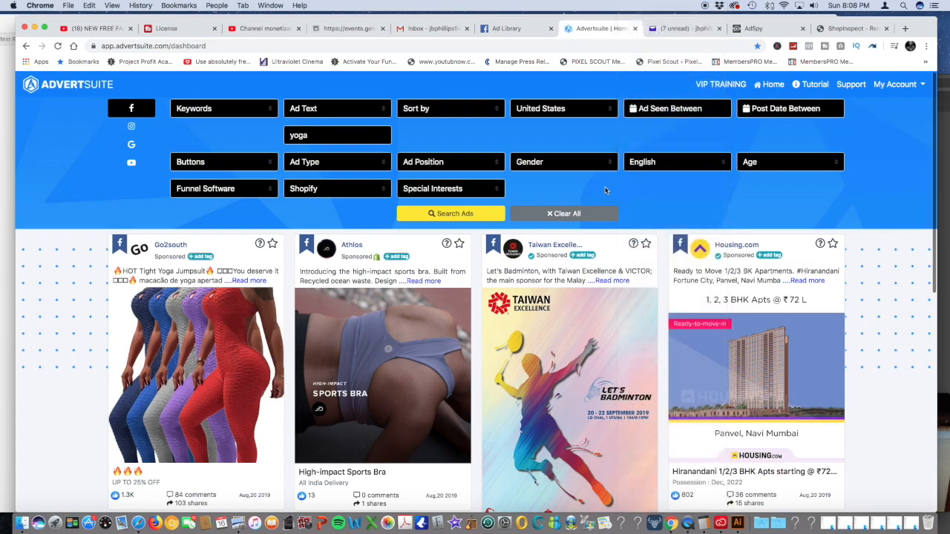
{"action": "mouse_move", "coordinate": [785, 156]}
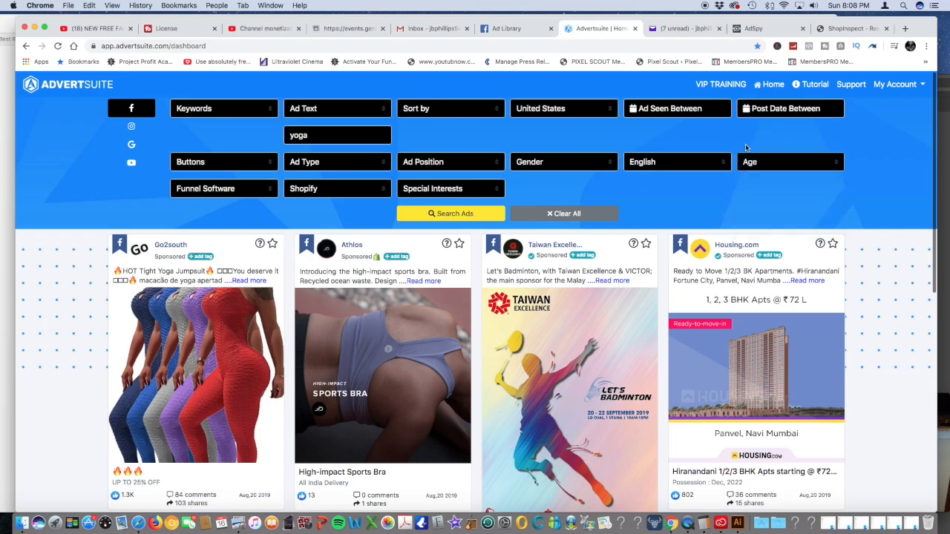
- Search with Ad Seen set to Last 30 Days, then remove the date limit and rerun
{"action": "left_click", "coordinate": [676, 109]}
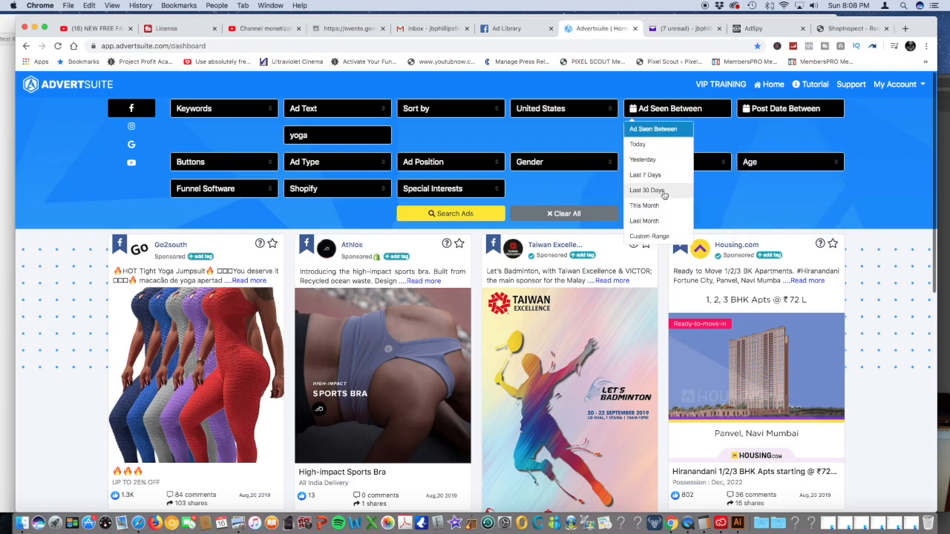
{"action": "left_click", "coordinate": [646, 189]}
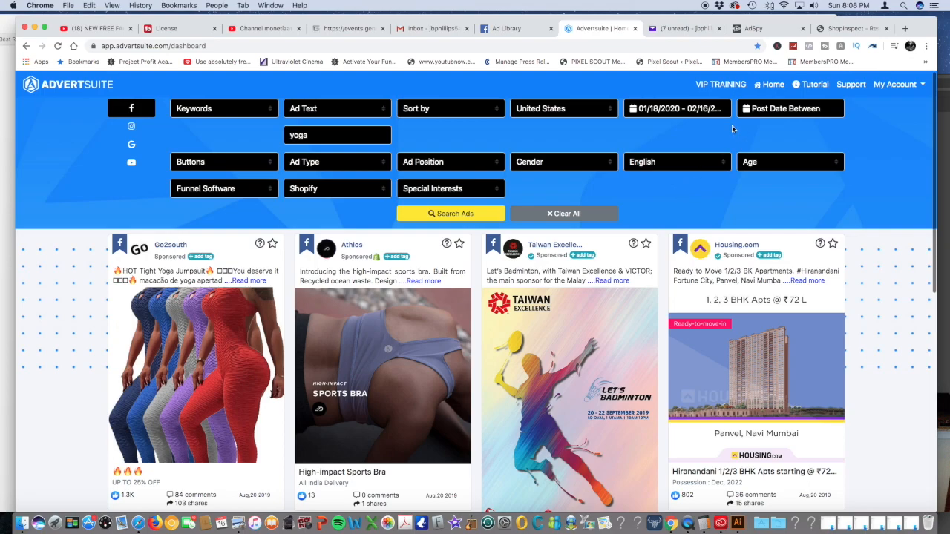
{"action": "left_click", "coordinate": [451, 214]}
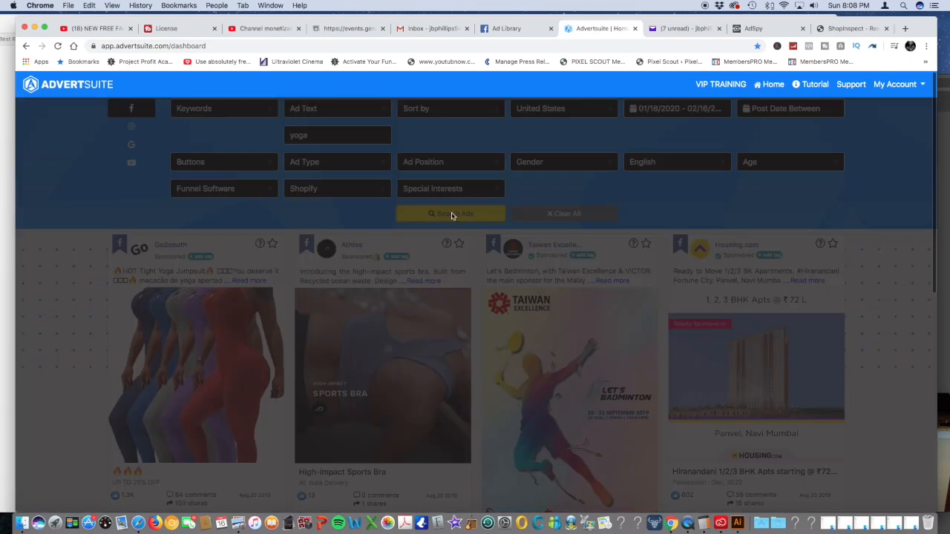
{"action": "left_click", "coordinate": [450, 213]}
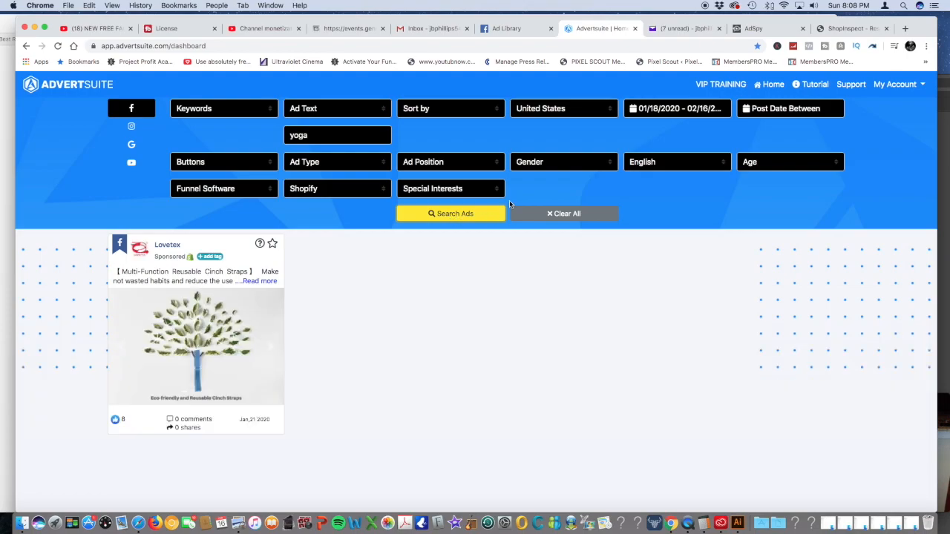
{"action": "left_click", "coordinate": [675, 109]}
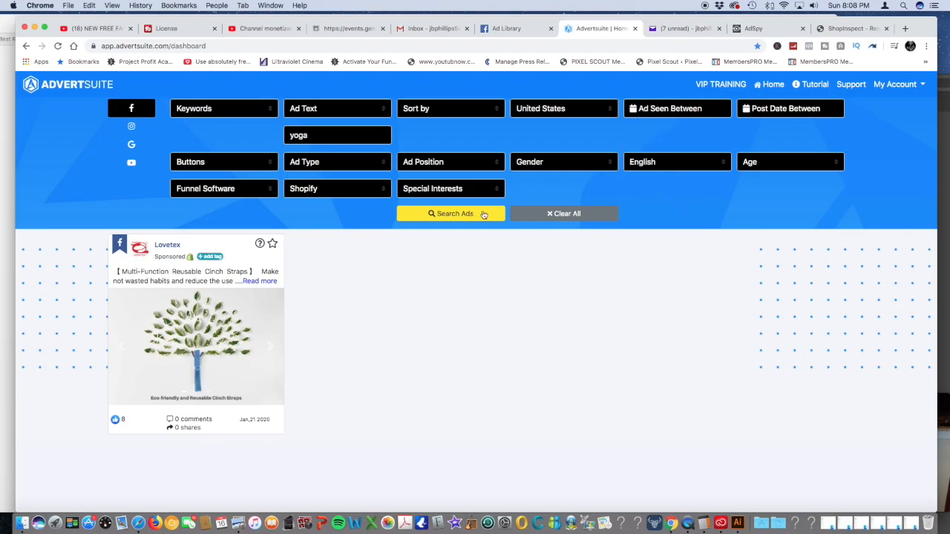
{"action": "left_click", "coordinate": [451, 213]}
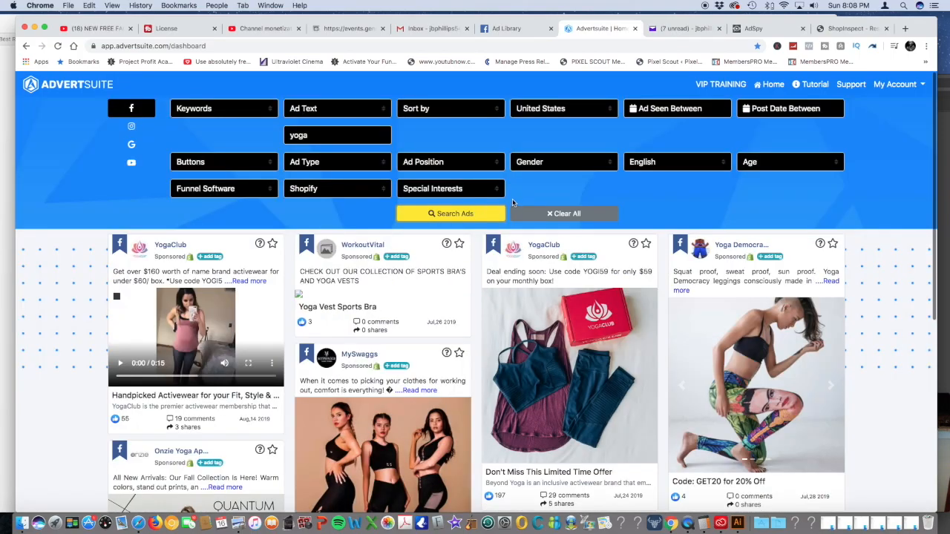
- Browse the yoga ad results and expand Brentwood Home's pillow-sale ad text
{"action": "scroll", "scroll_direction": "down", "scroll_amount": 3}
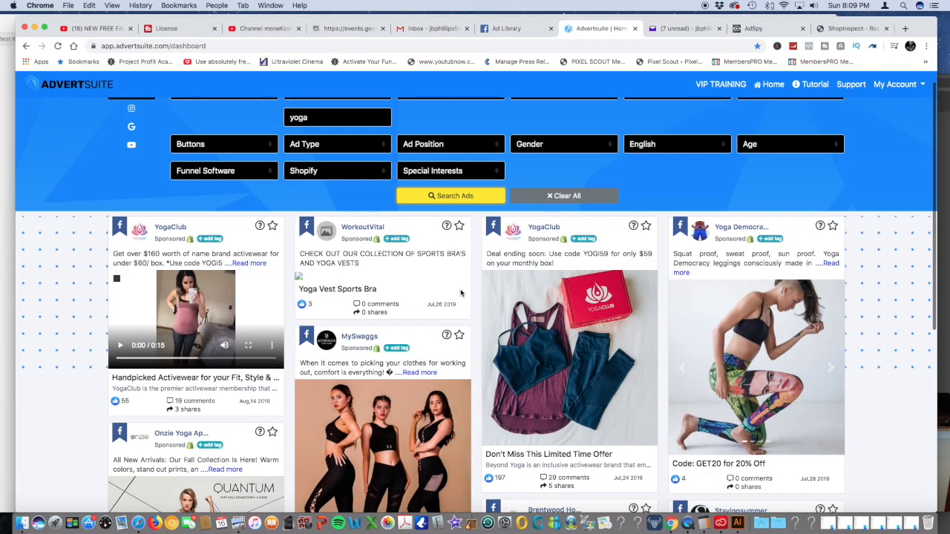
{"action": "scroll", "scroll_direction": "down", "scroll_amount": 3}
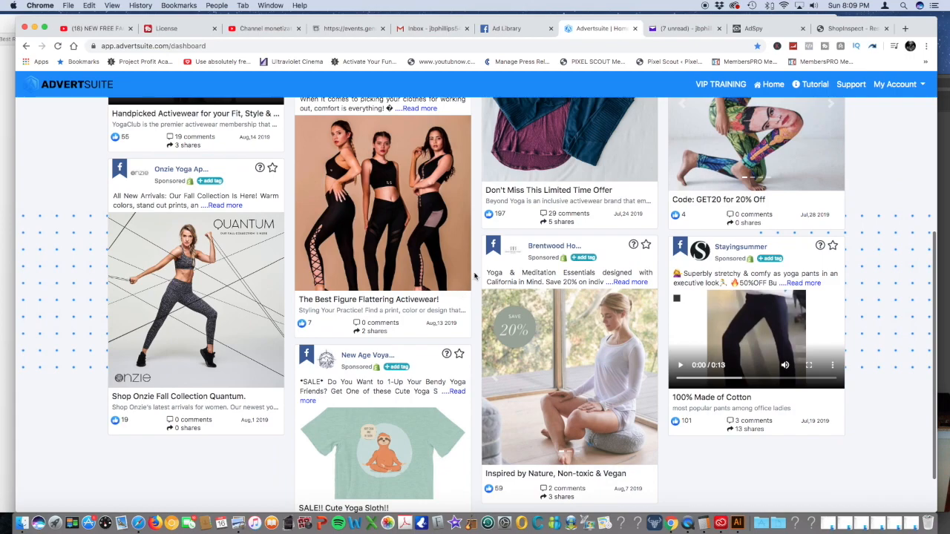
{"action": "scroll", "scroll_direction": "down", "scroll_amount": 3}
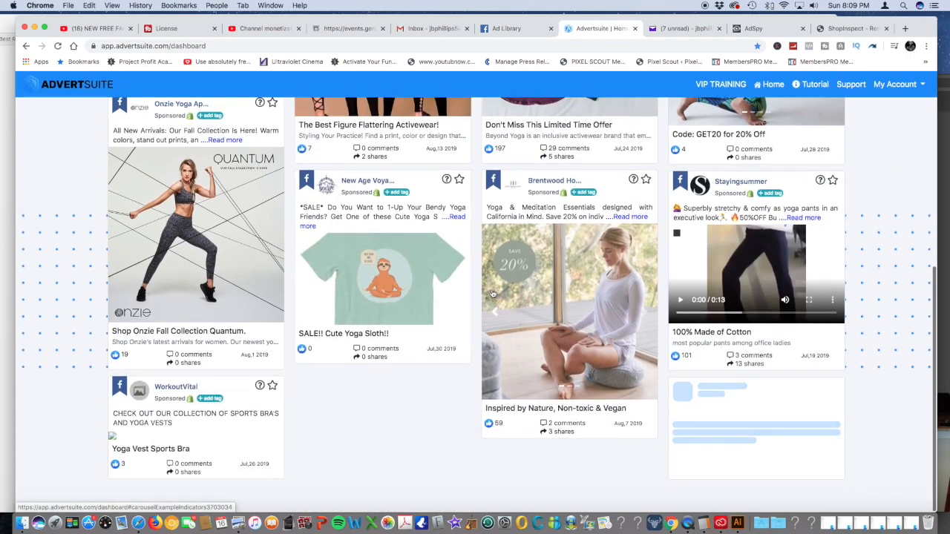
{"action": "scroll", "scroll_direction": "down", "scroll_amount": 3}
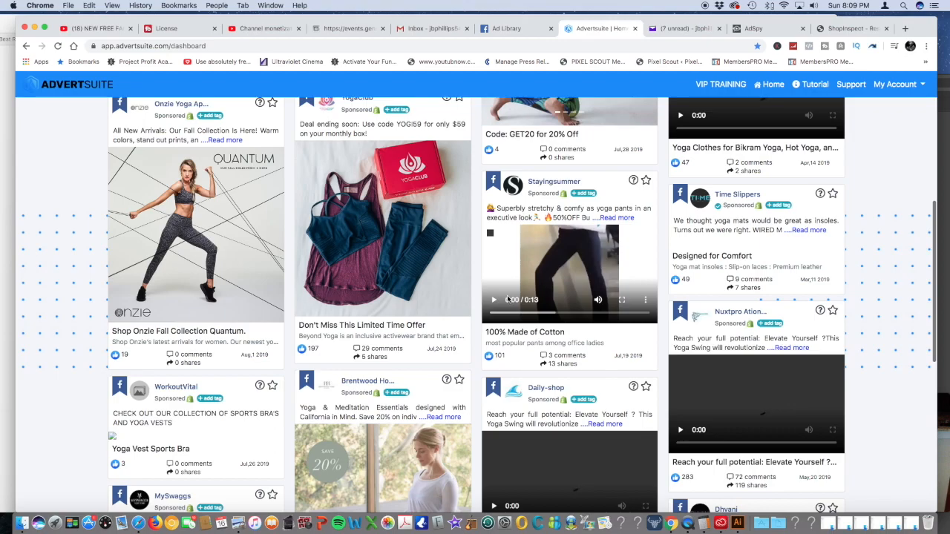
{"action": "scroll", "scroll_direction": "down", "scroll_amount": 3}
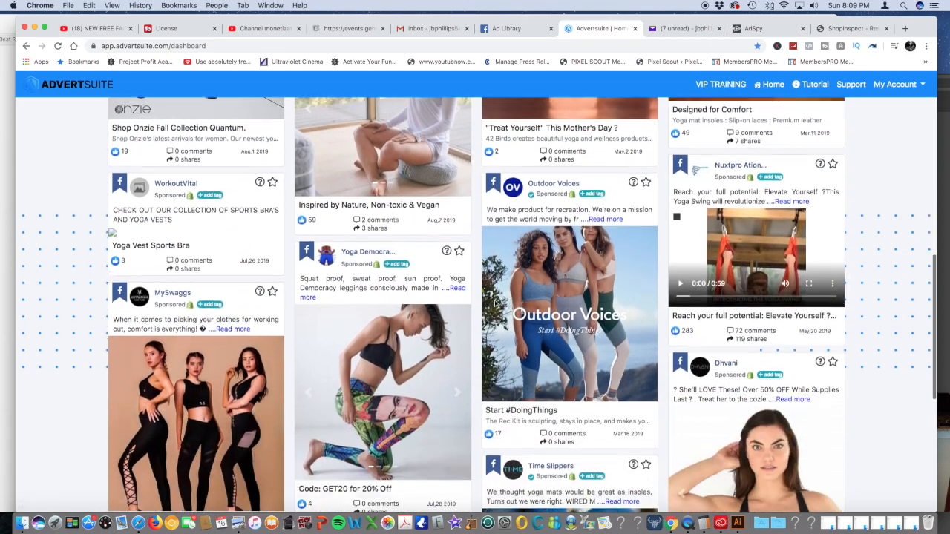
{"action": "scroll", "scroll_direction": "up", "scroll_amount": 3}
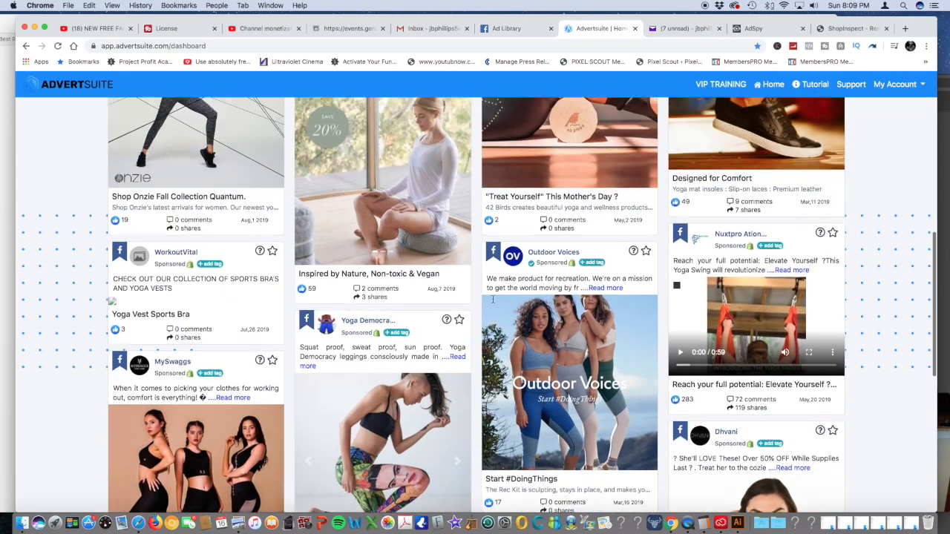
{"action": "scroll", "scroll_direction": "up", "scroll_amount": 3}
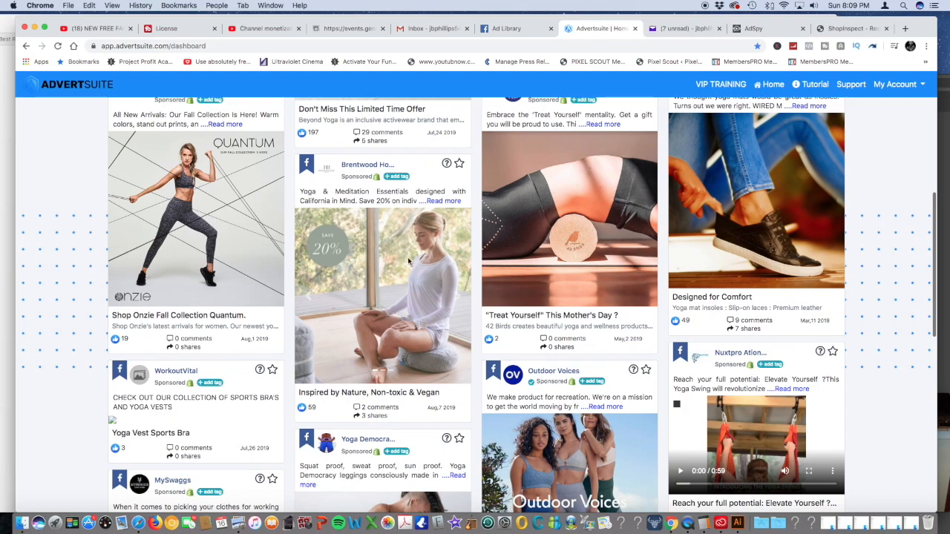
{"action": "mouse_move", "coordinate": [408, 261]}
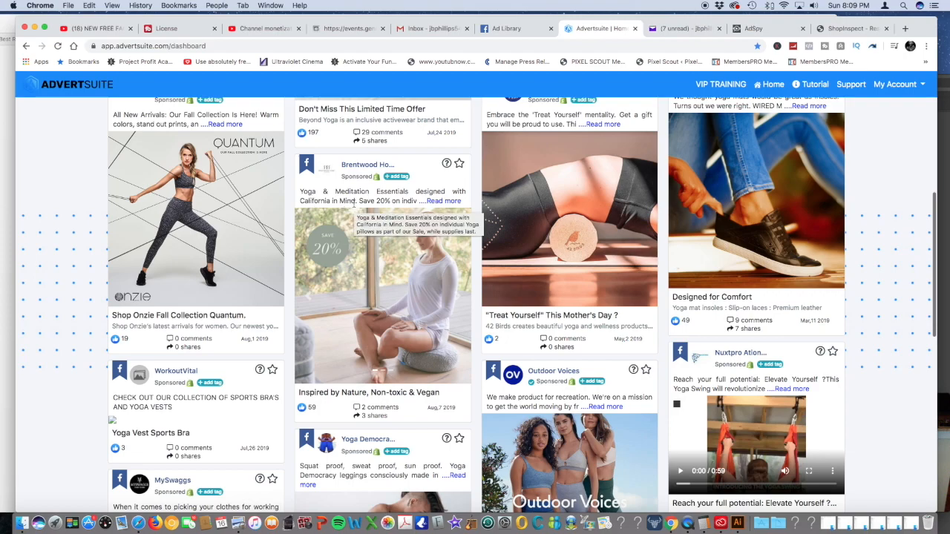
{"action": "left_click", "coordinate": [443, 201]}
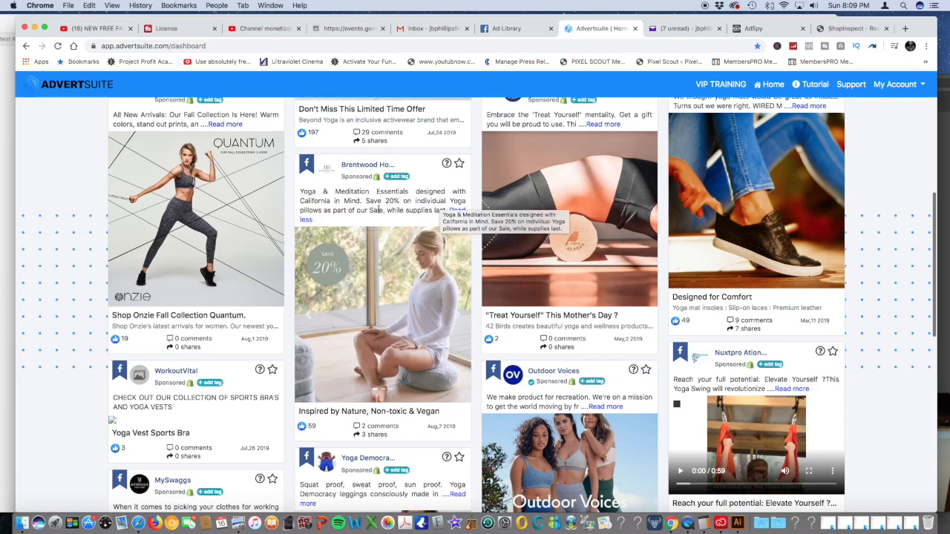
{"action": "scroll", "scroll_direction": "up", "scroll_amount": 3}
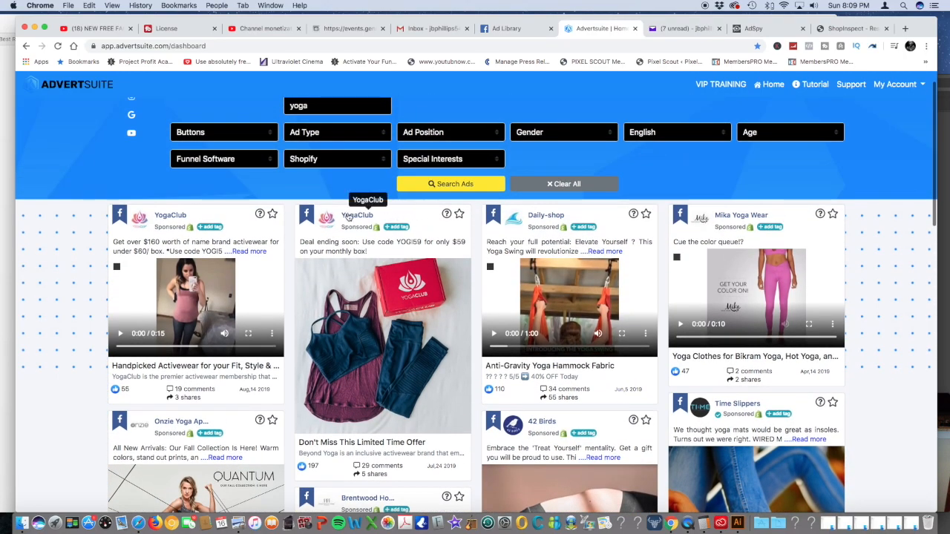
{"action": "mouse_move", "coordinate": [405, 295]}
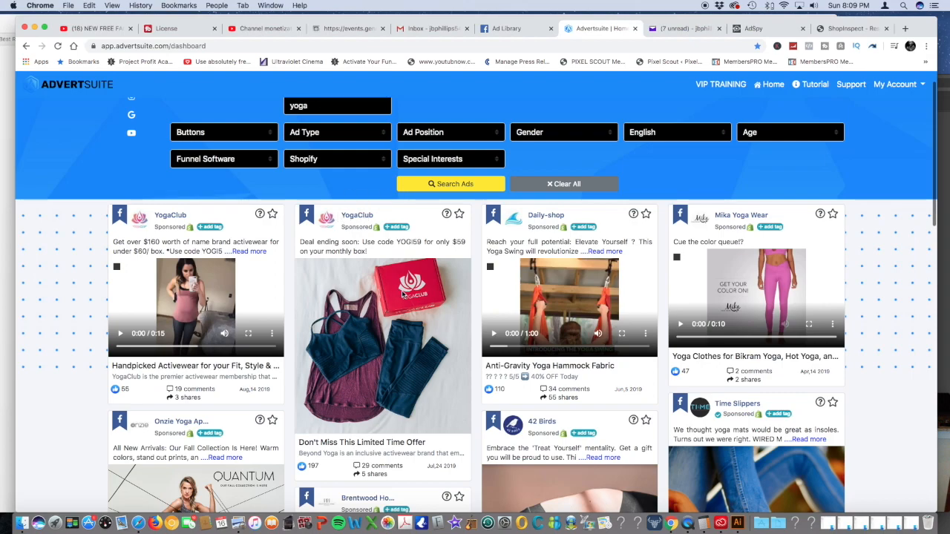
{"action": "mouse_move", "coordinate": [399, 304]}
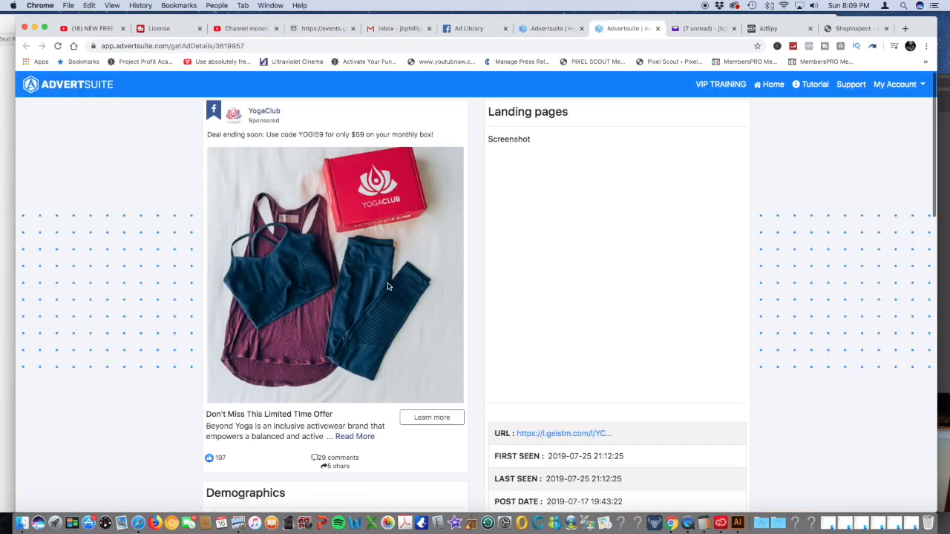
- Review YogaClub ad demographics: 100% female, US audience aged 20–34
{"action": "scroll", "scroll_direction": "down", "scroll_amount": 3}
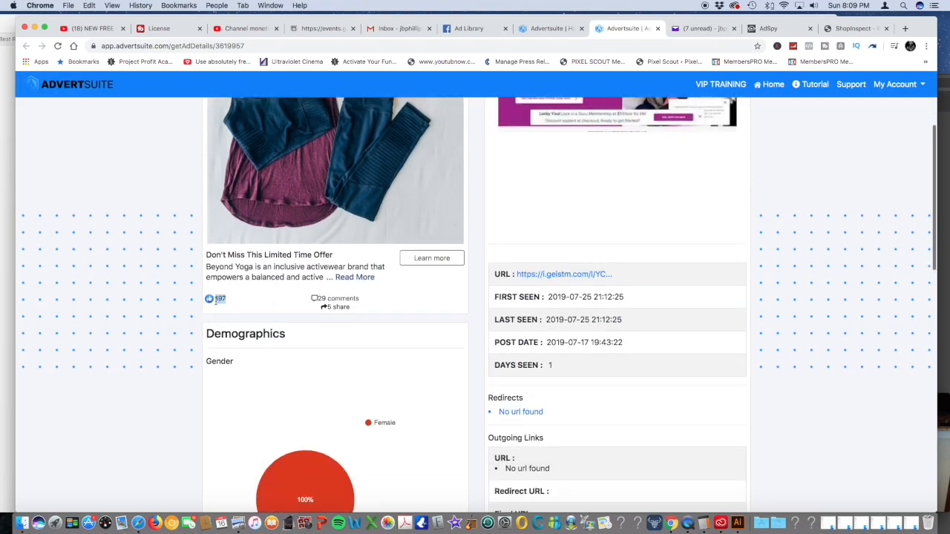
{"action": "scroll", "scroll_direction": "down", "scroll_amount": 3}
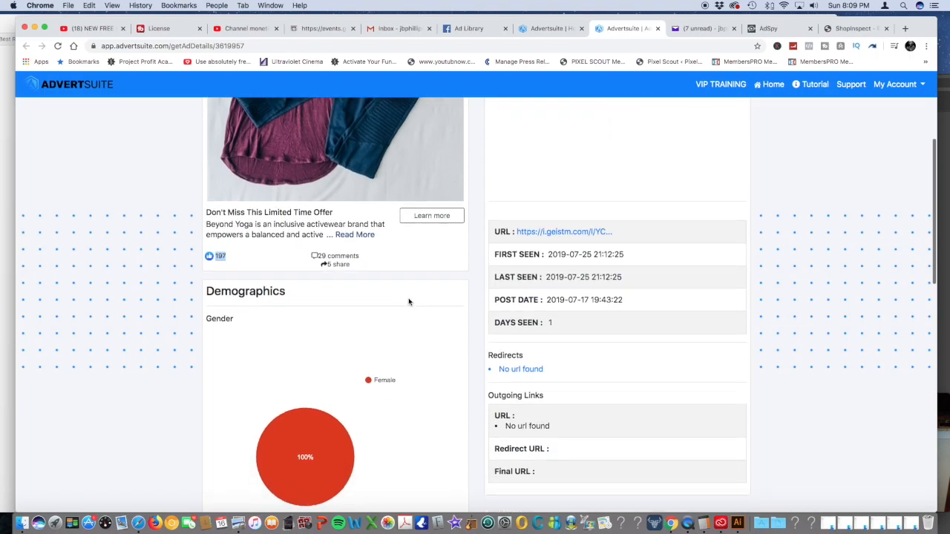
{"action": "scroll", "scroll_direction": "down", "scroll_amount": 3}
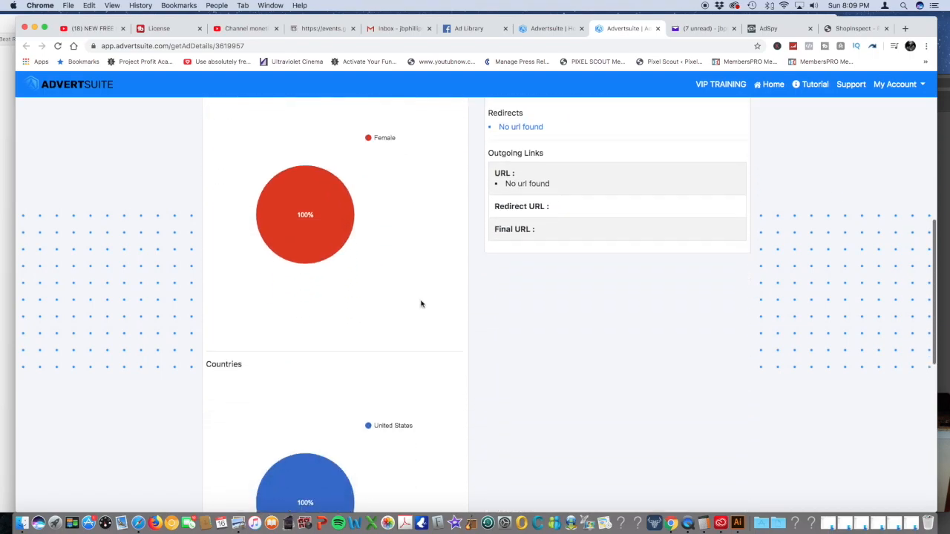
{"action": "scroll", "scroll_direction": "down", "scroll_amount": 3}
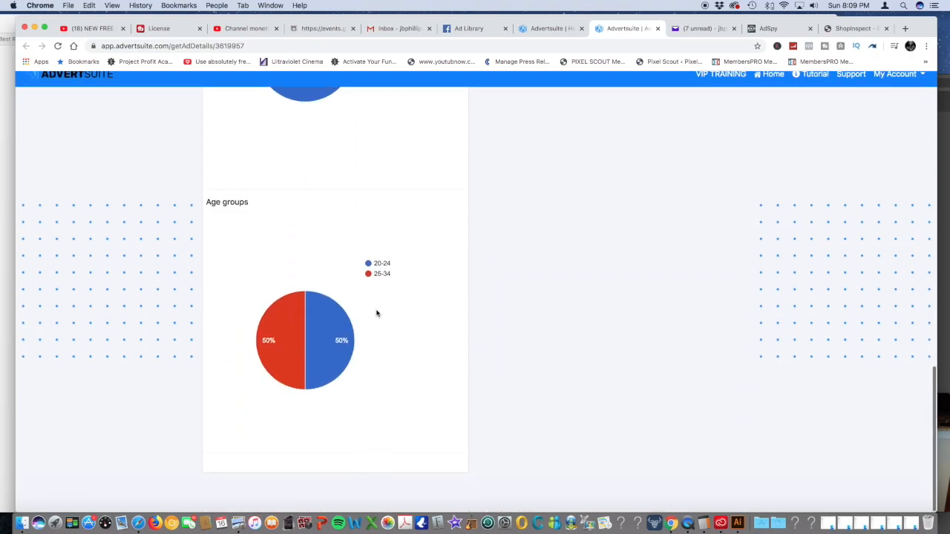
{"action": "scroll", "scroll_direction": "down", "scroll_amount": 3}
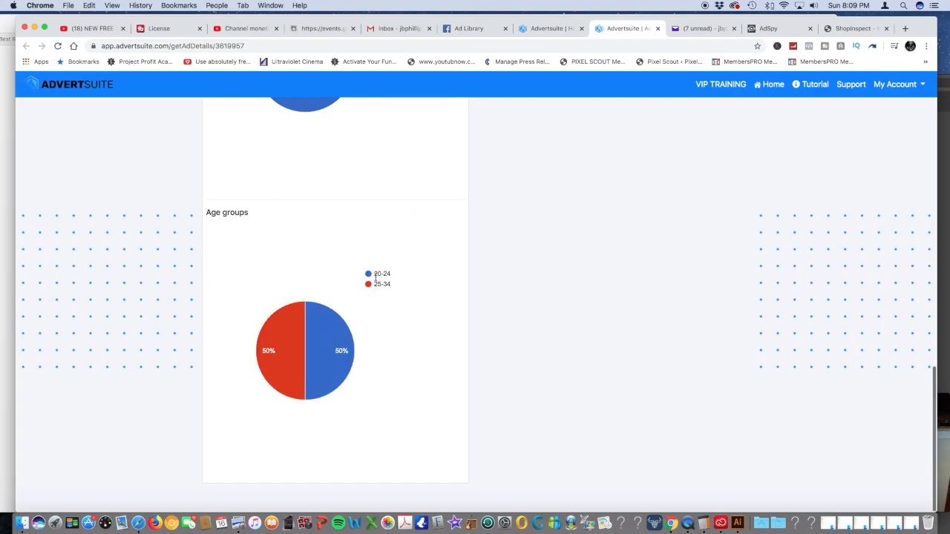
{"action": "scroll", "scroll_direction": "up", "scroll_amount": 3}
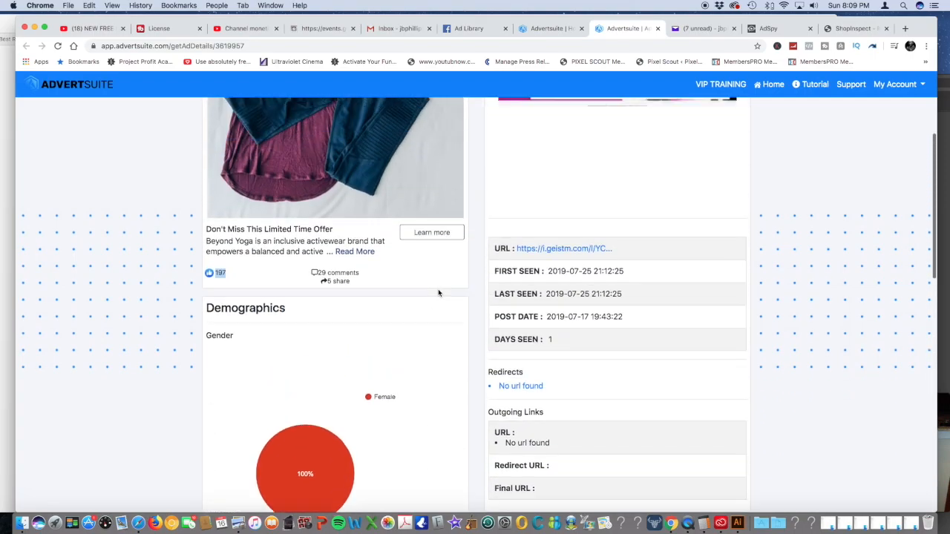
{"action": "scroll", "scroll_direction": "up", "scroll_amount": 3}
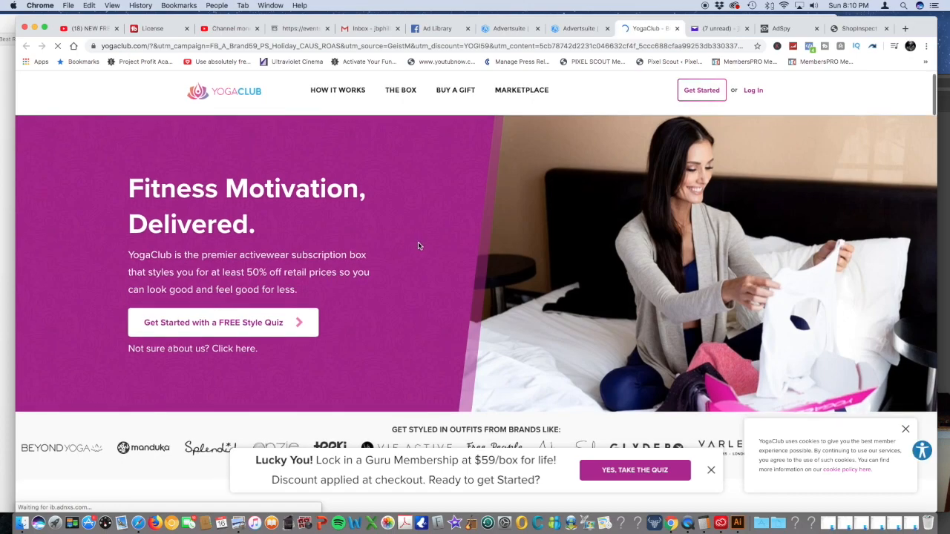
- Look over YogaClub's $59 Guru Membership landing page, then return to the ad details
{"action": "scroll", "scroll_direction": "down", "scroll_amount": 3}
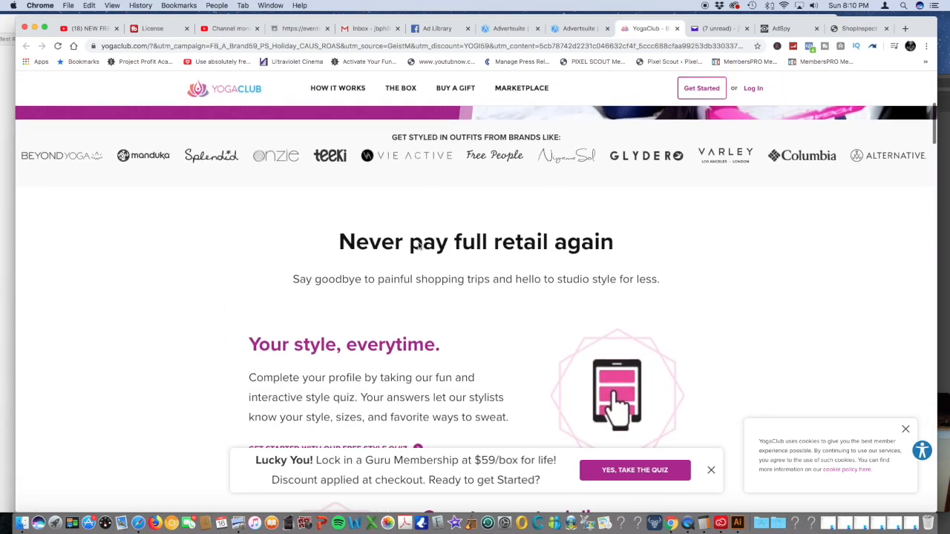
{"action": "scroll", "scroll_direction": "down", "scroll_amount": 3}
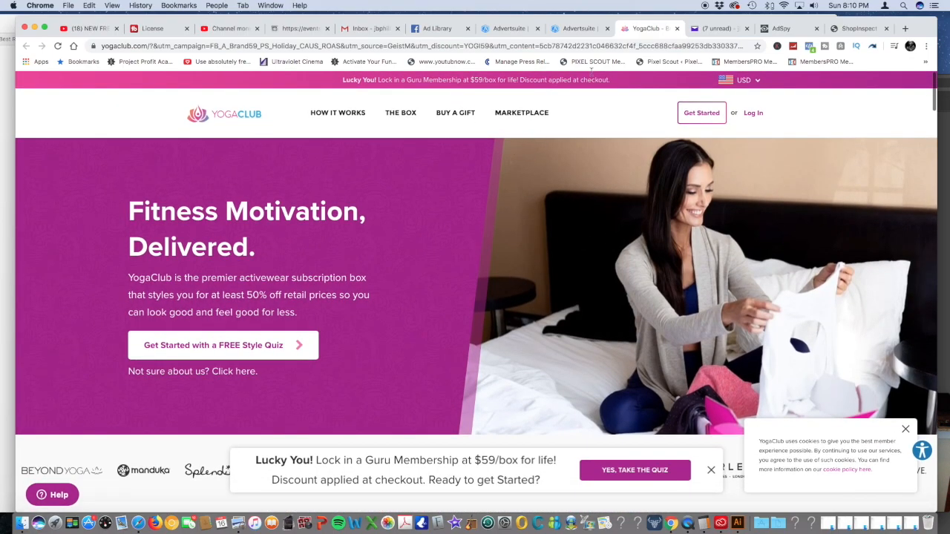
{"action": "left_click", "coordinate": [578, 28]}
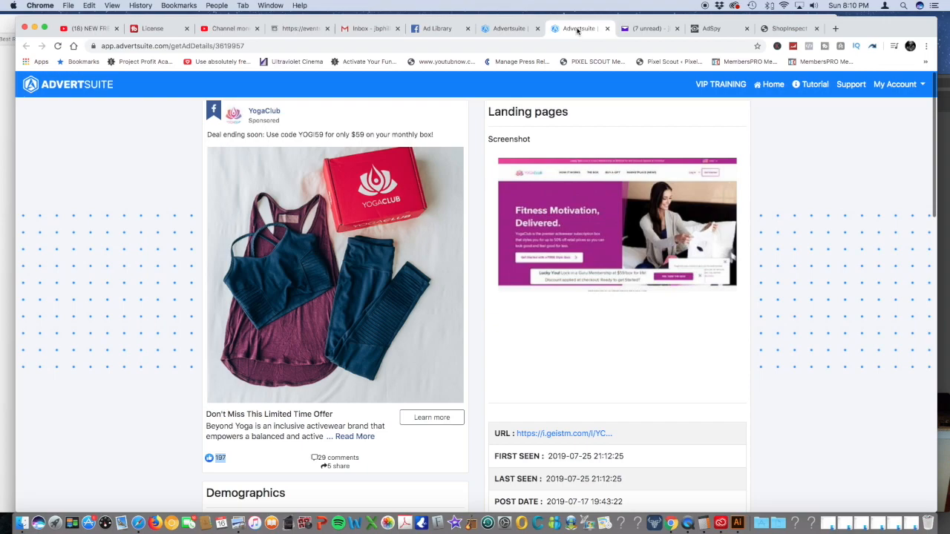
- Return to the yoga search results listing YogaClub, Daily-shop and Mika Yoga Wear
{"action": "left_click", "coordinate": [579, 28]}
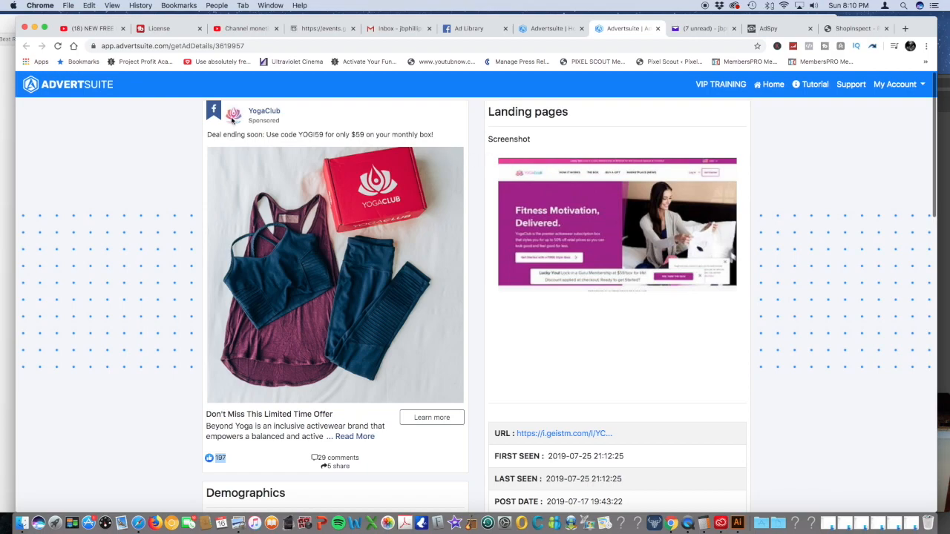
{"action": "left_click", "coordinate": [27, 46]}
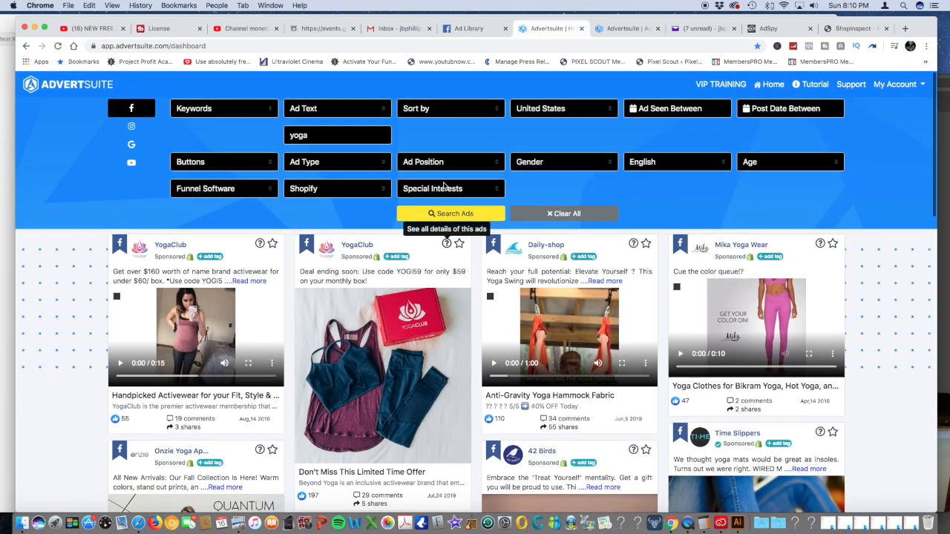
{"action": "mouse_move", "coordinate": [218, 141]}
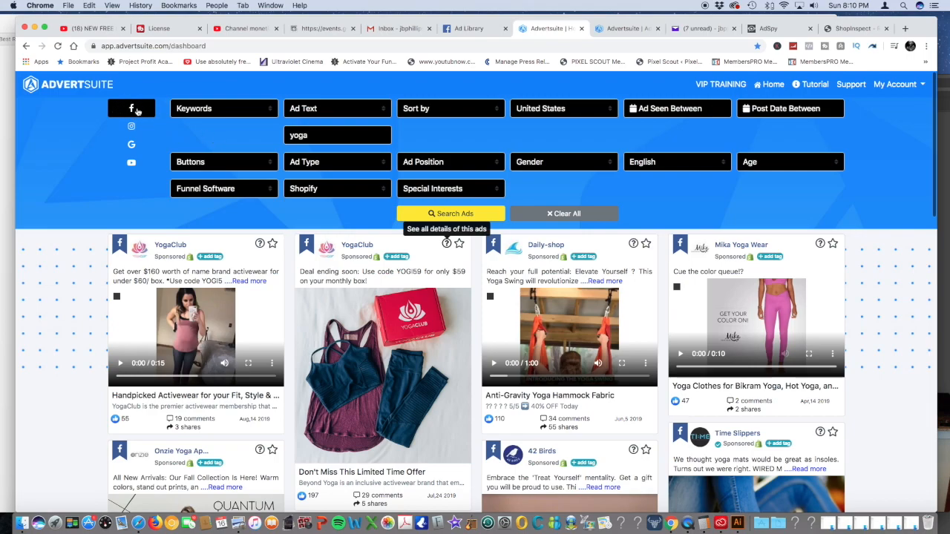
{"action": "mouse_move", "coordinate": [131, 126]}
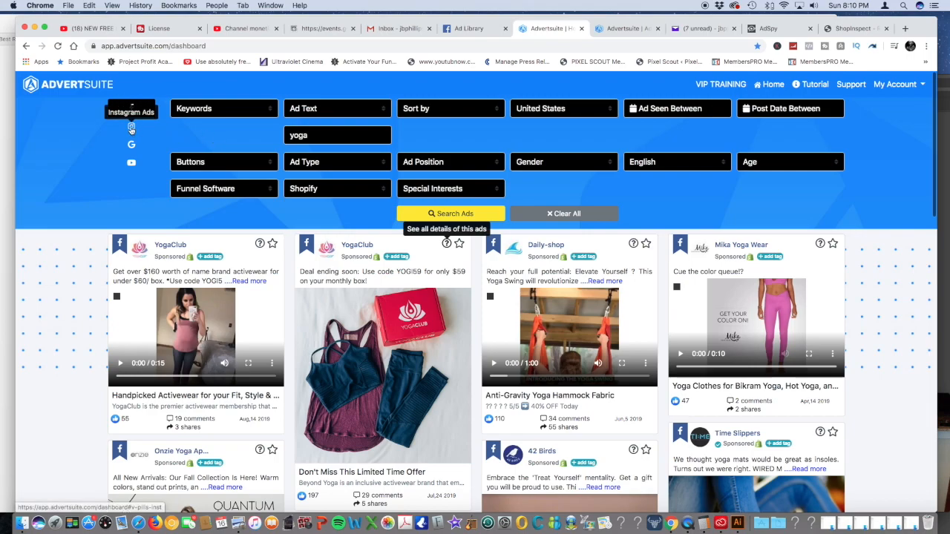
{"action": "mouse_move", "coordinate": [131, 162]}
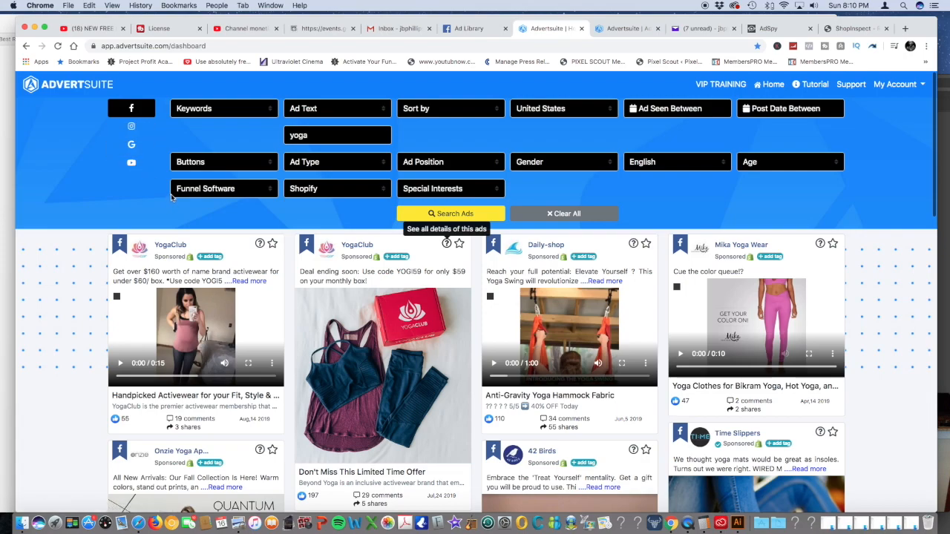
{"action": "mouse_move", "coordinate": [163, 177]}
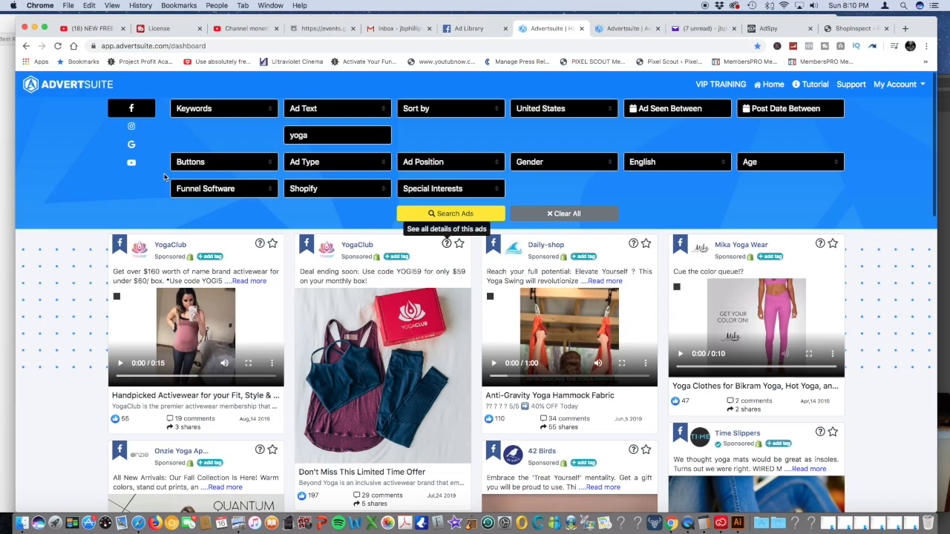
{"action": "mouse_move", "coordinate": [102, 109]}
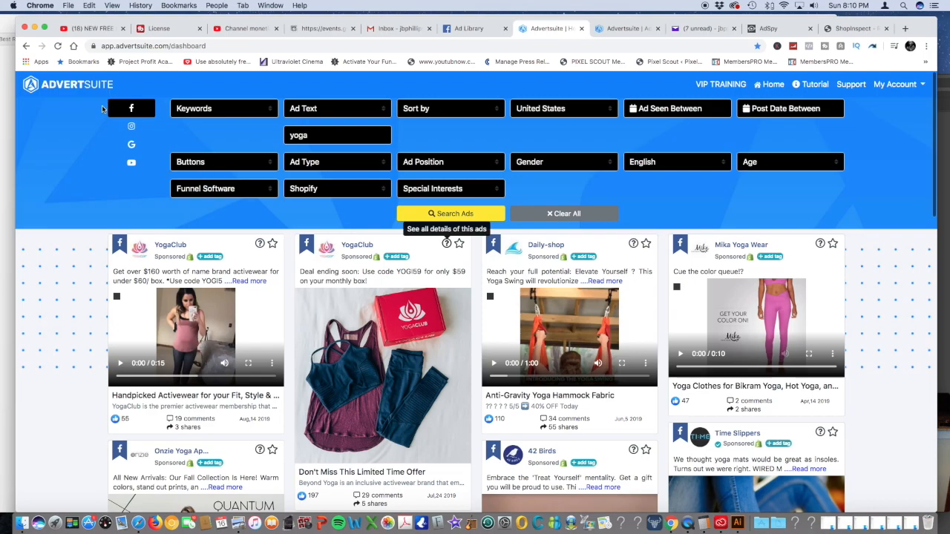
{"action": "mouse_move", "coordinate": [149, 181]}
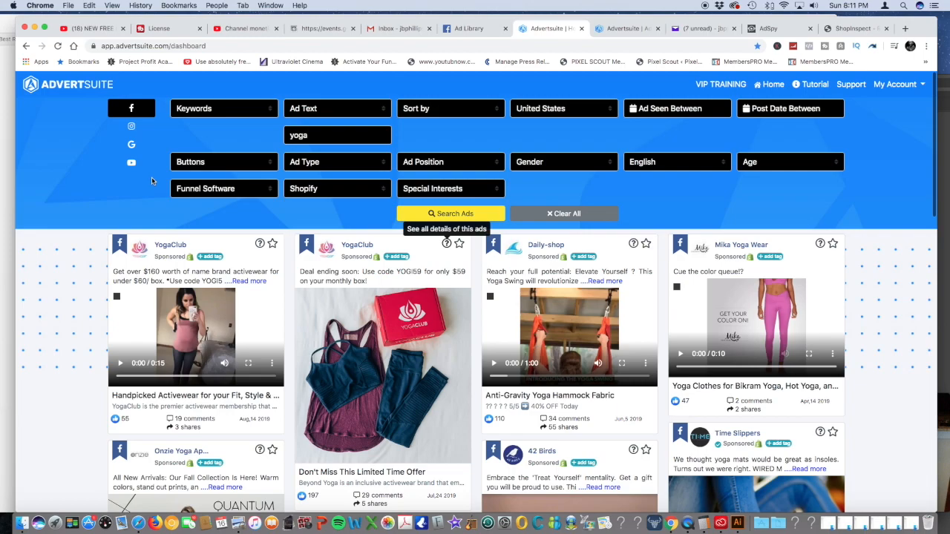
{"action": "mouse_move", "coordinate": [391, 195]}
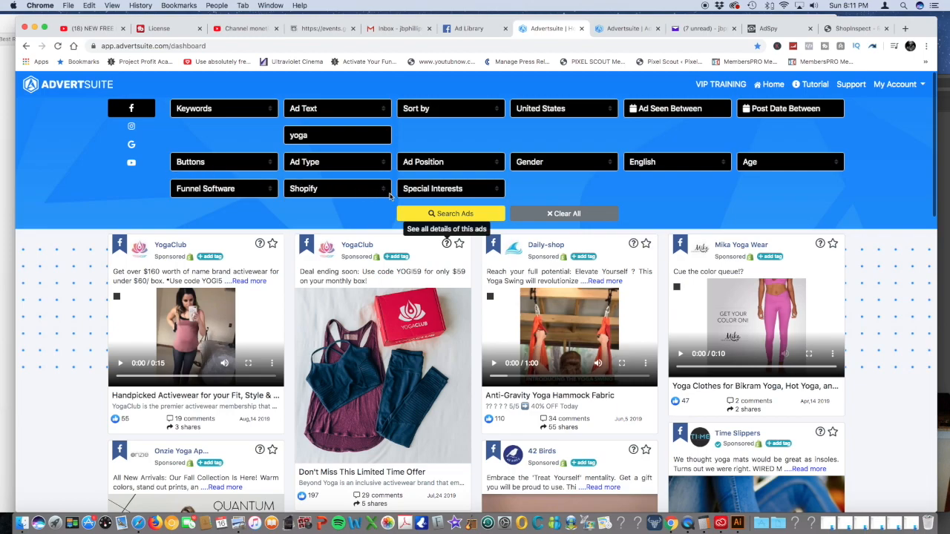
{"action": "mouse_move", "coordinate": [647, 198]}
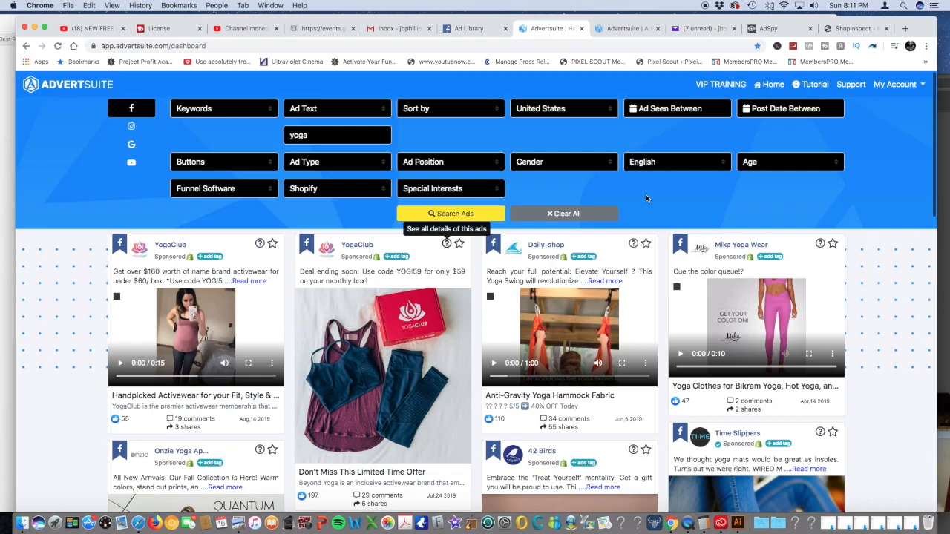
{"action": "mouse_move", "coordinate": [614, 194]}
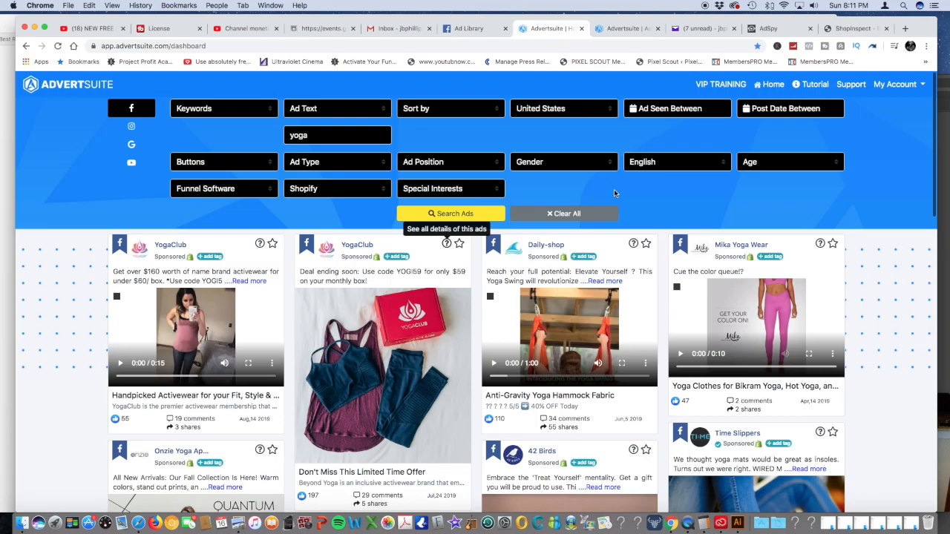
{"action": "scroll", "scroll_direction": "down", "scroll_amount": 3}
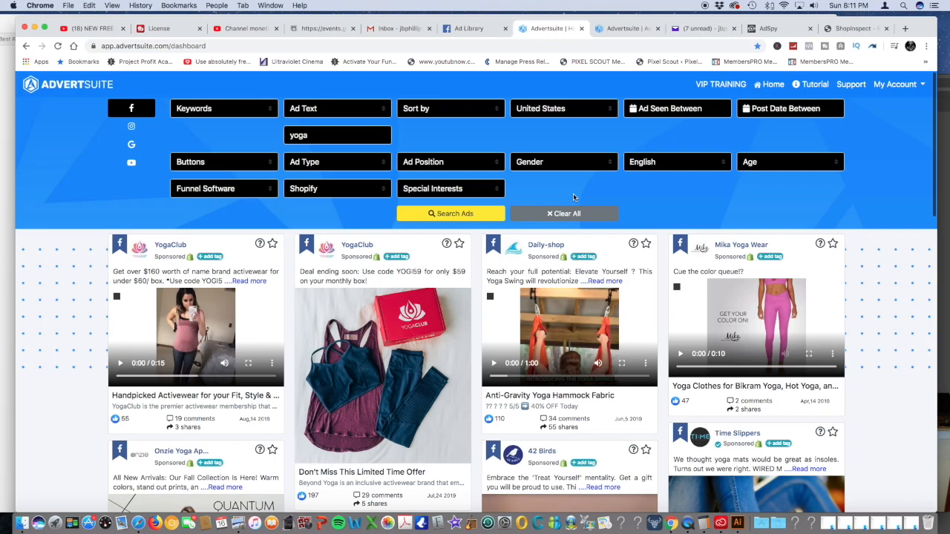
{"action": "mouse_move", "coordinate": [593, 196]}
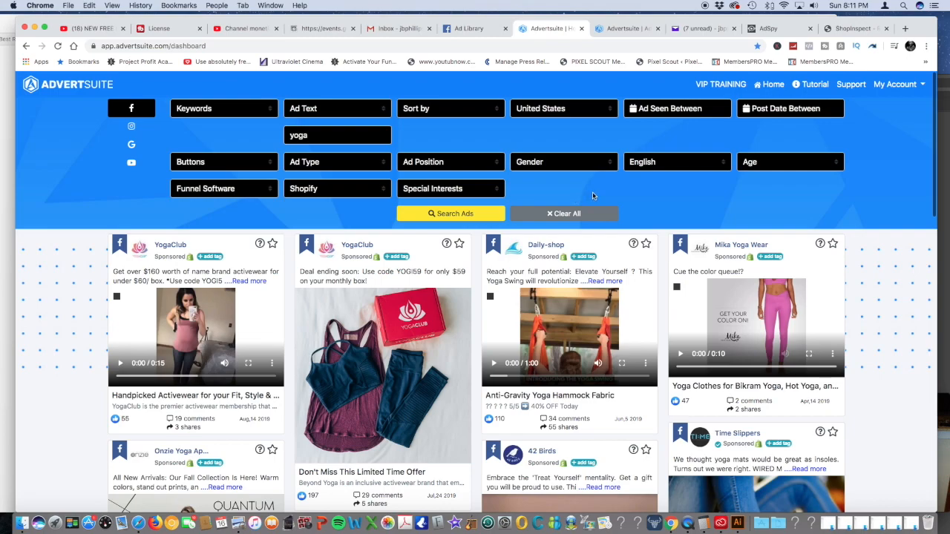